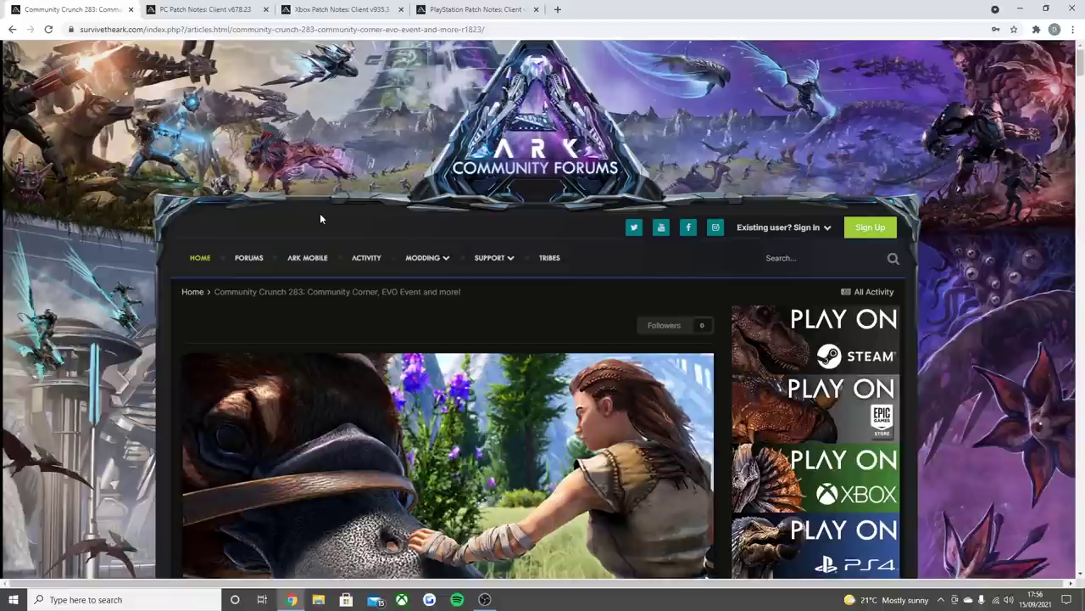
pyautogui.moveTo(327, 219)
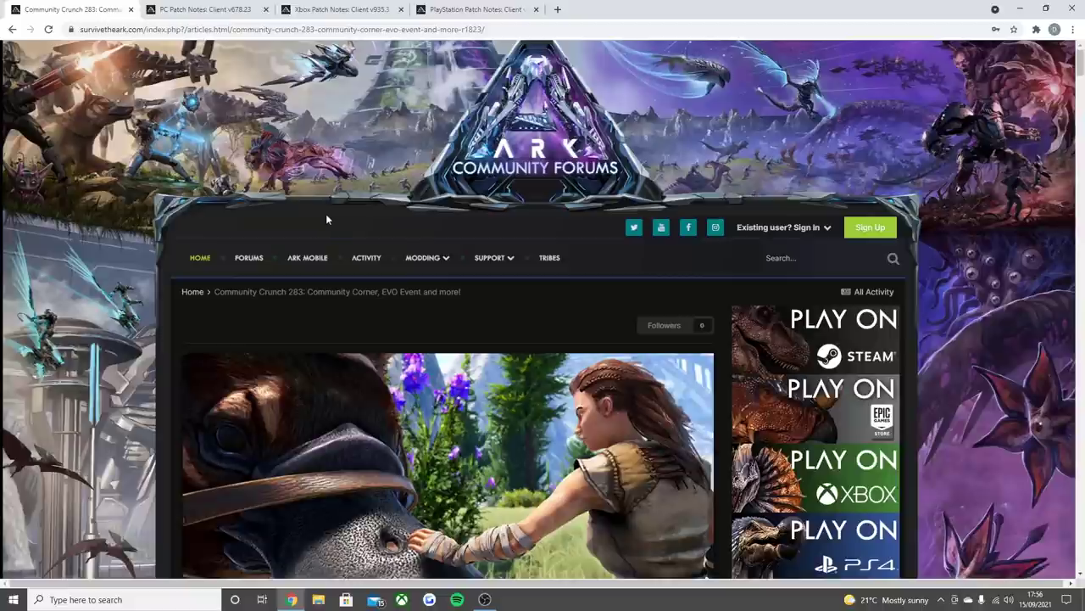
pyautogui.moveTo(329, 217)
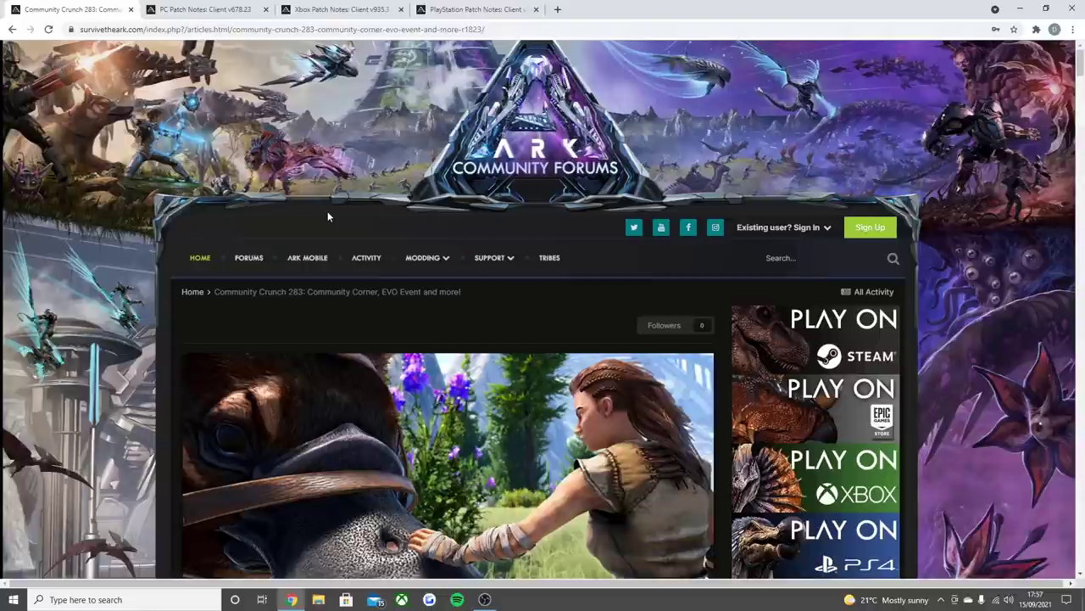
# Show the PC Patch Notes thread's latest entries, v678.46 storage fixes and v678.45 changes.
pyautogui.click(195, 12)
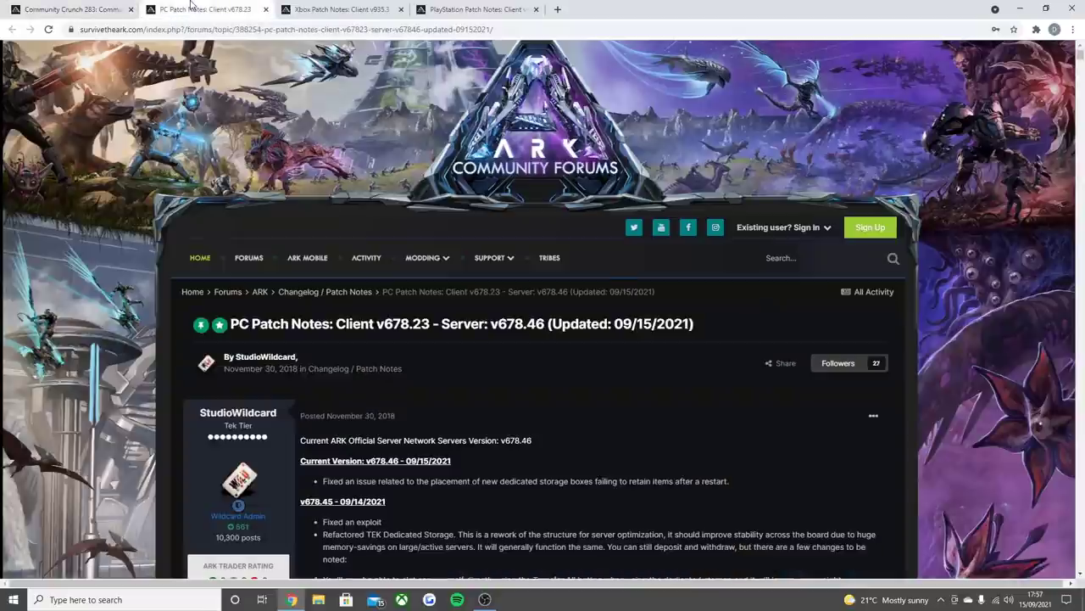
pyautogui.moveTo(546, 349)
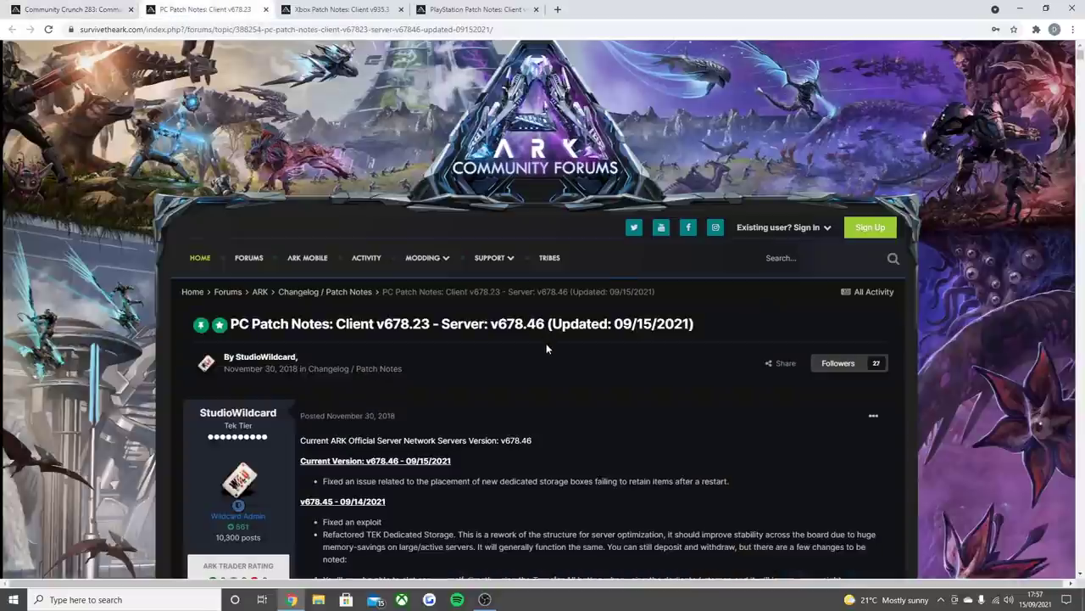
pyautogui.scroll(-3)
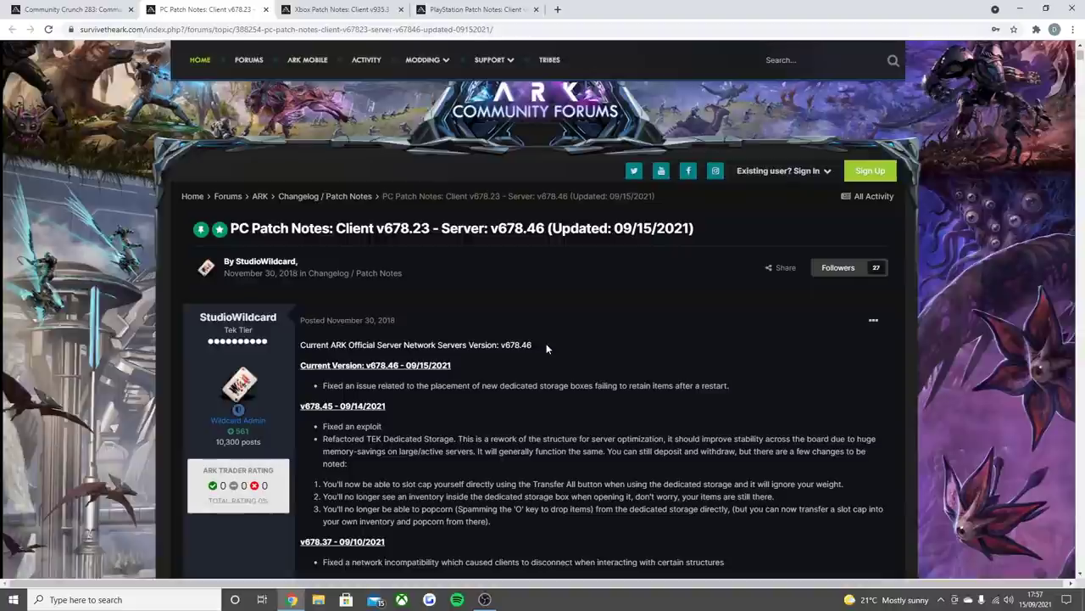
pyautogui.moveTo(391, 407)
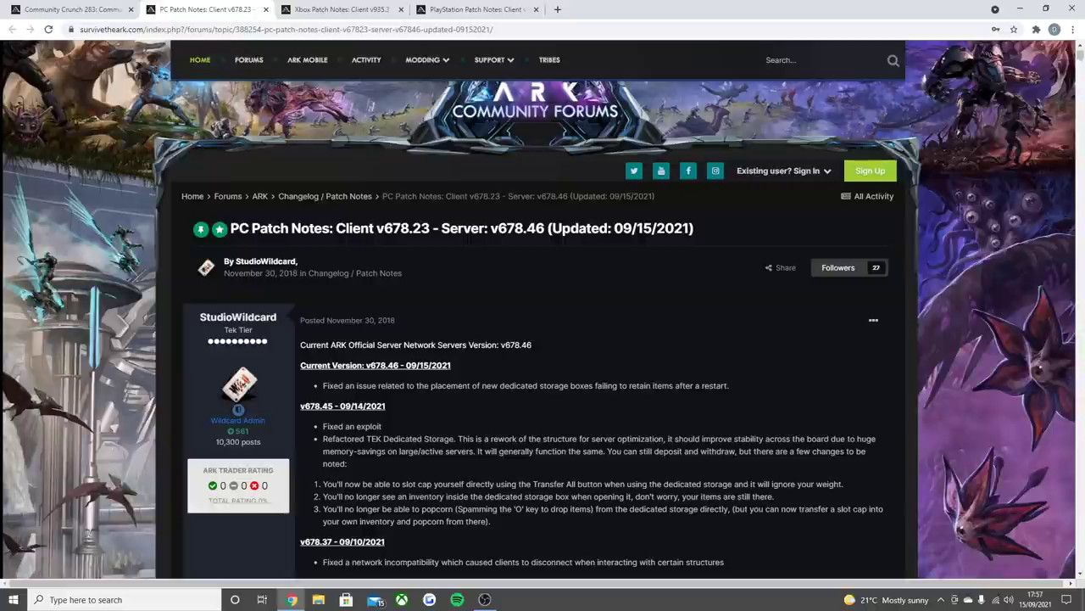
pyautogui.moveTo(590, 400)
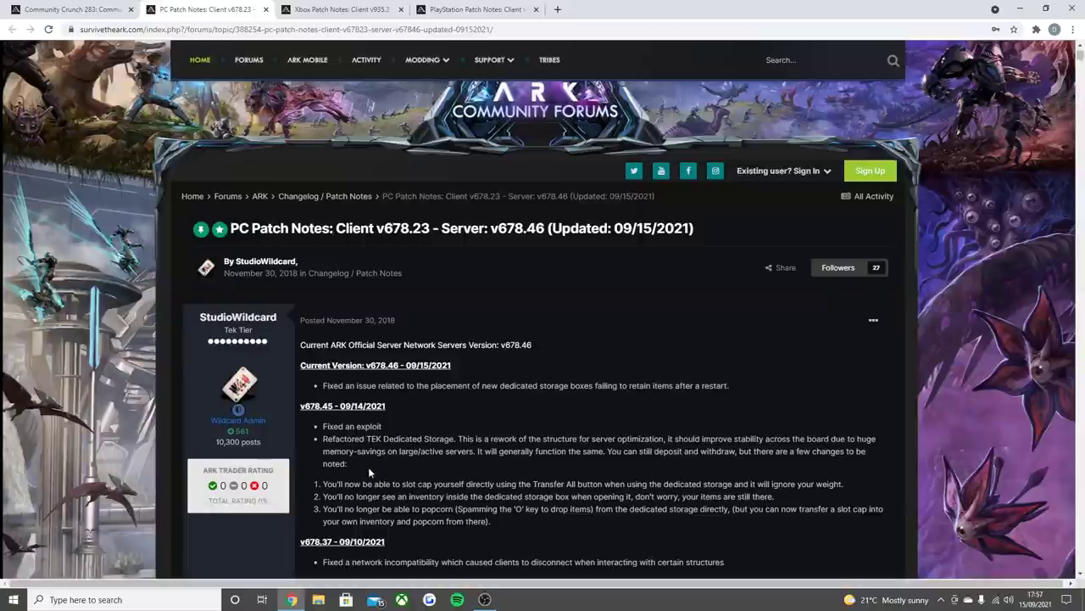
pyautogui.moveTo(369, 471)
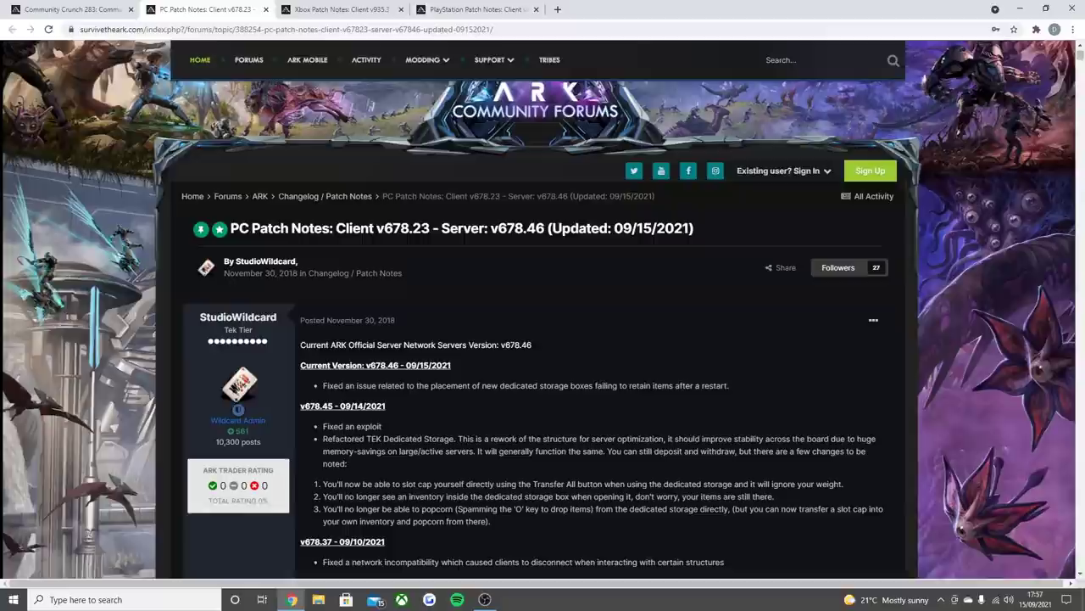
pyautogui.moveTo(600, 458)
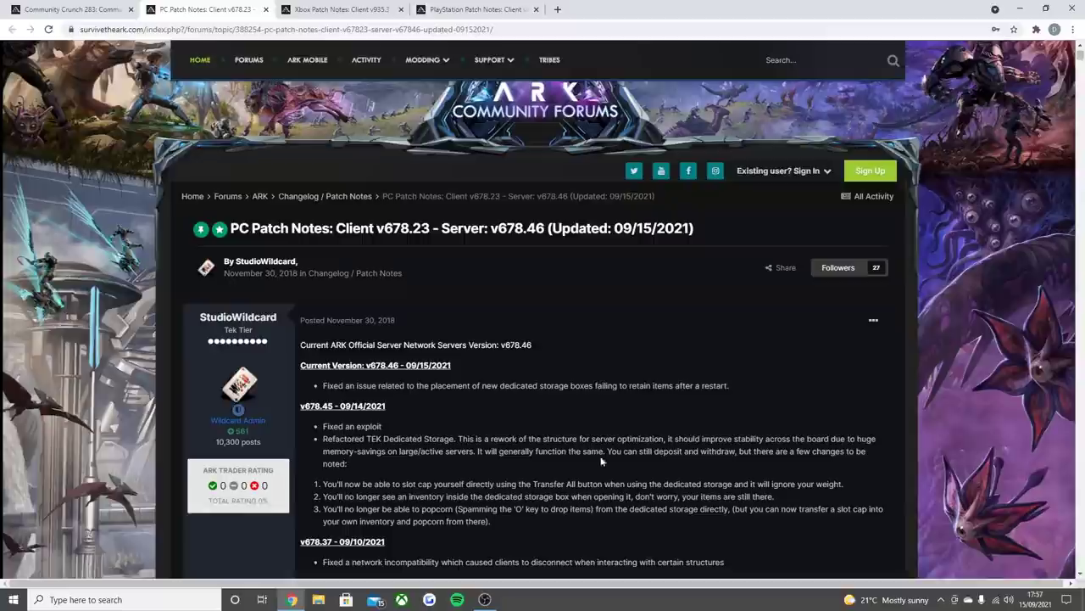
pyautogui.moveTo(709, 463)
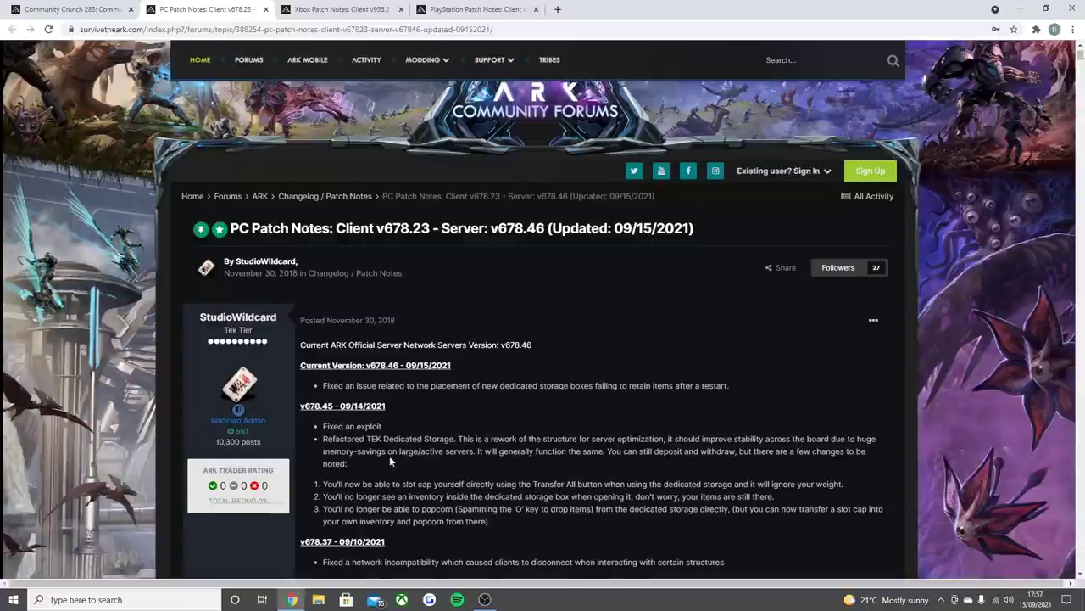
pyautogui.scroll(-3)
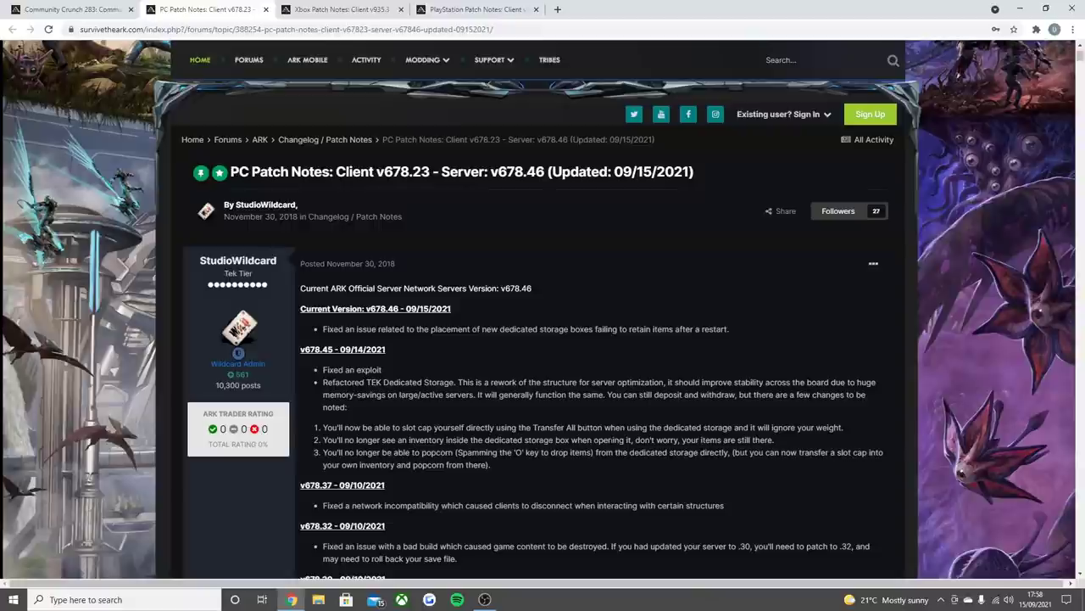
pyautogui.moveTo(388, 468)
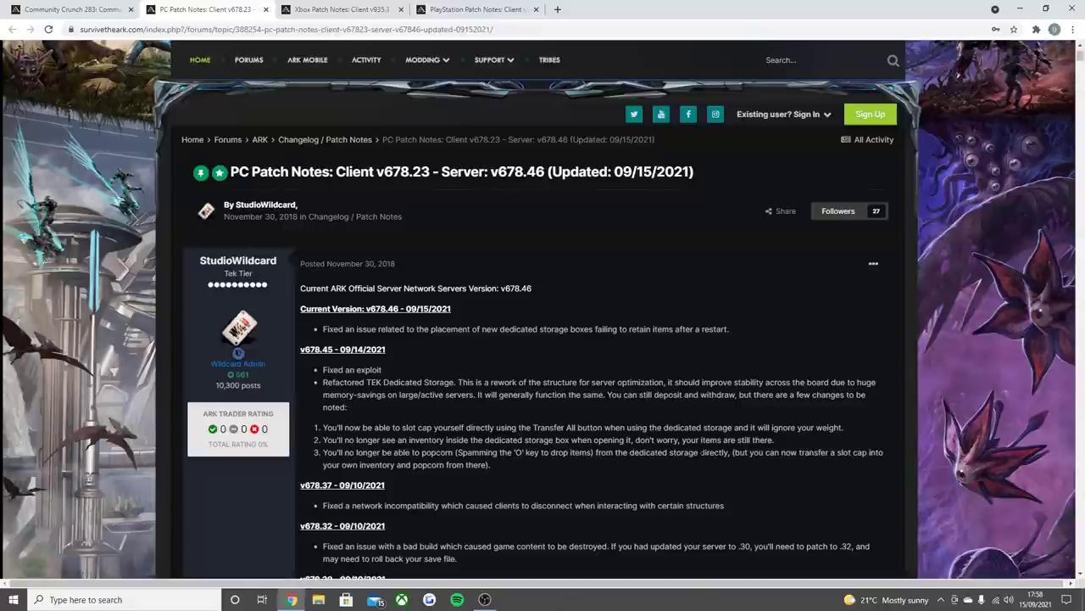
pyautogui.moveTo(814, 467)
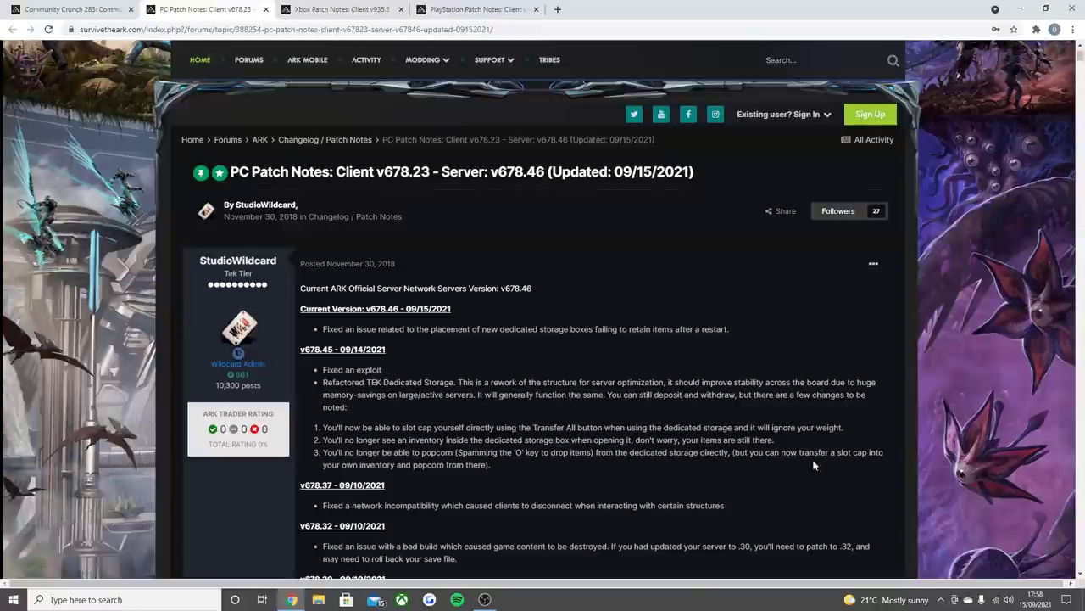
pyautogui.moveTo(379, 476)
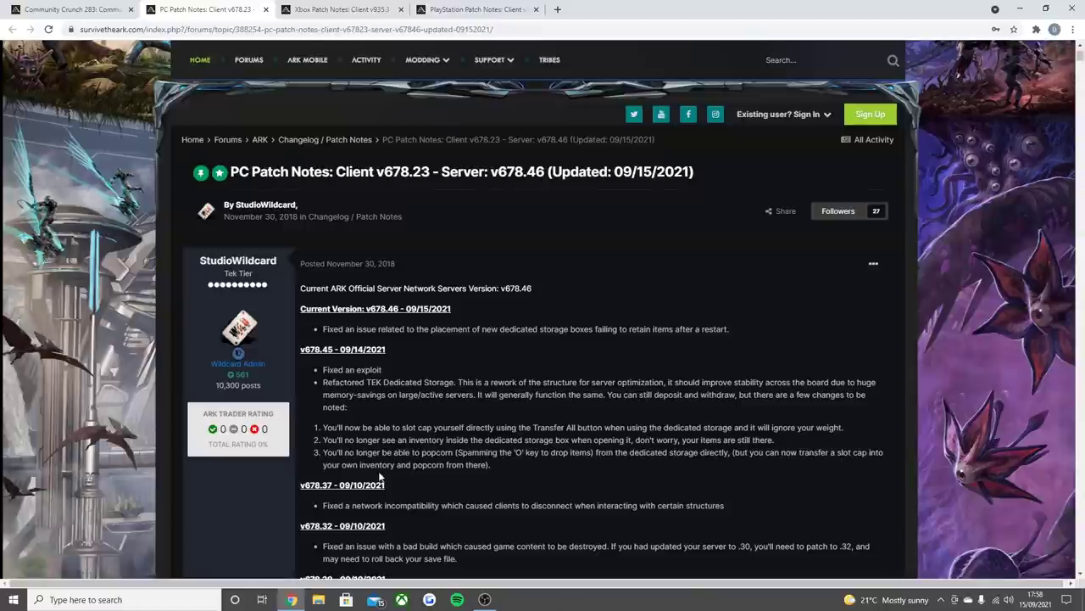
pyautogui.moveTo(387, 475)
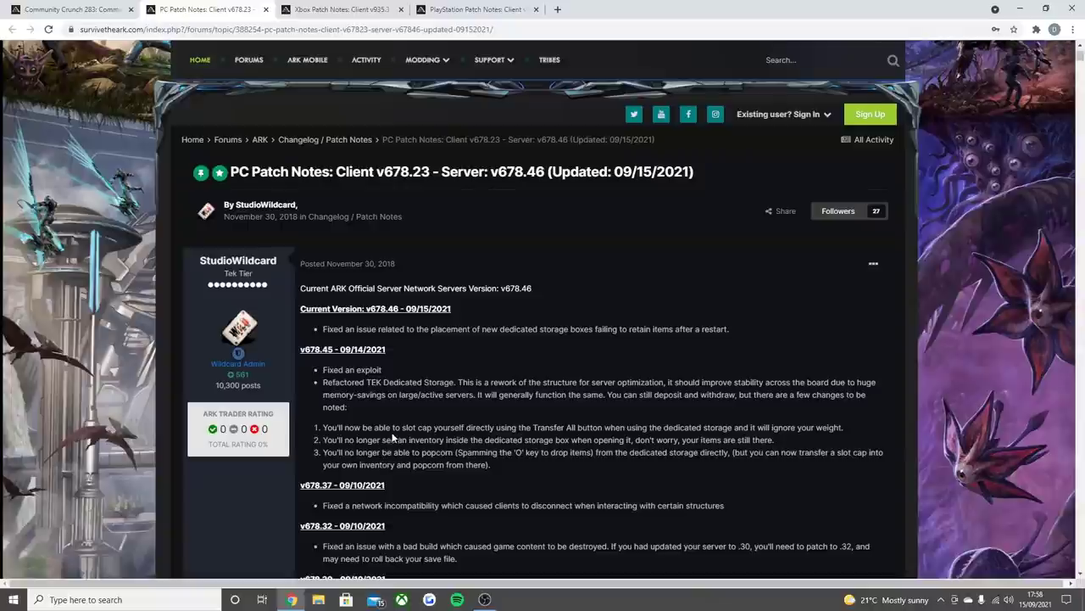
pyautogui.moveTo(393, 437)
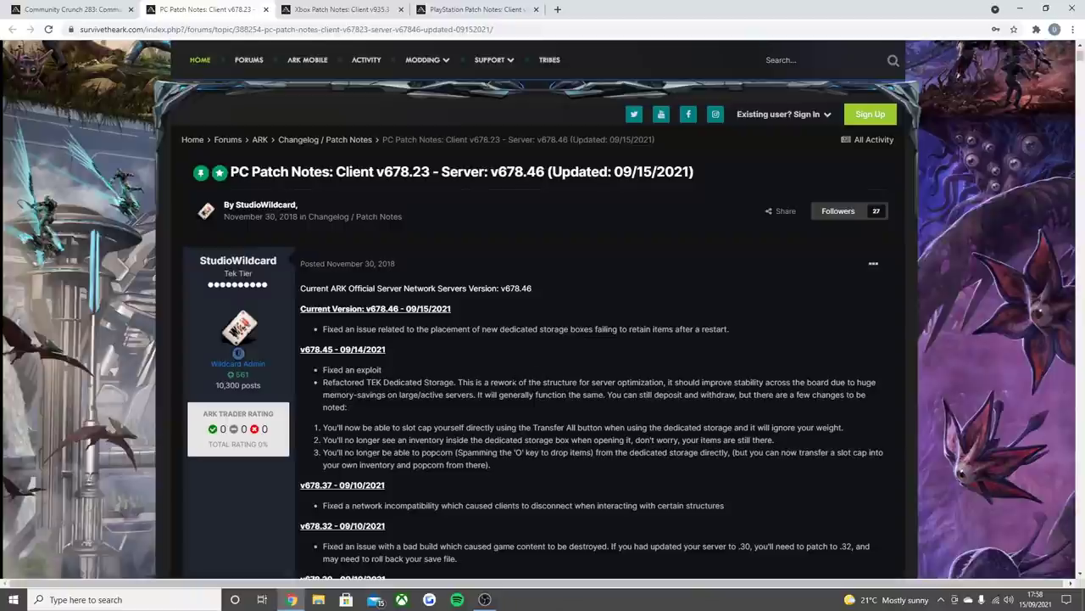
pyautogui.moveTo(532, 370)
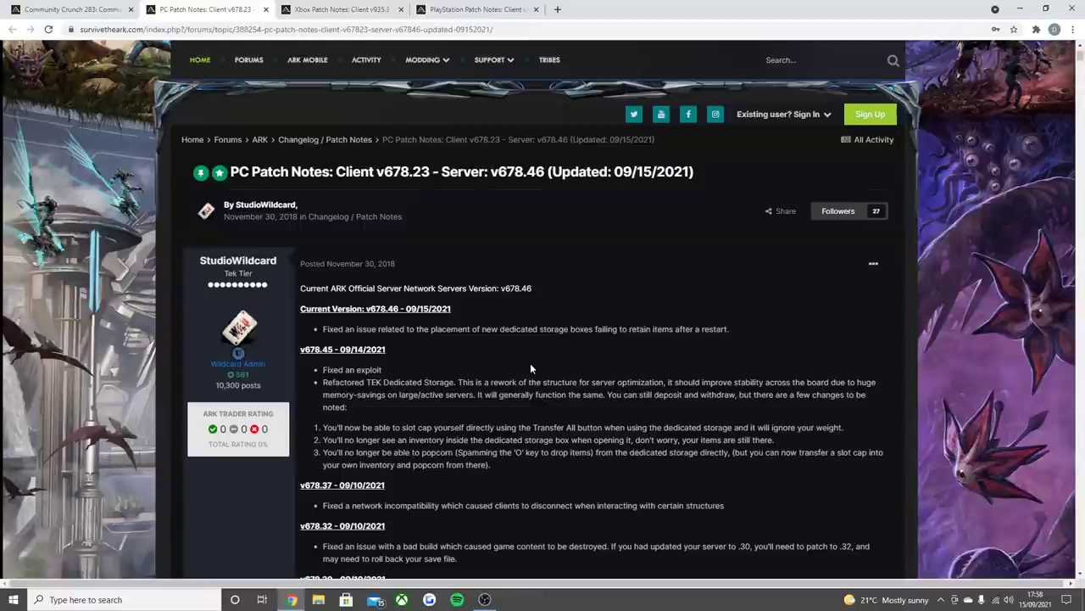
pyautogui.moveTo(511, 378)
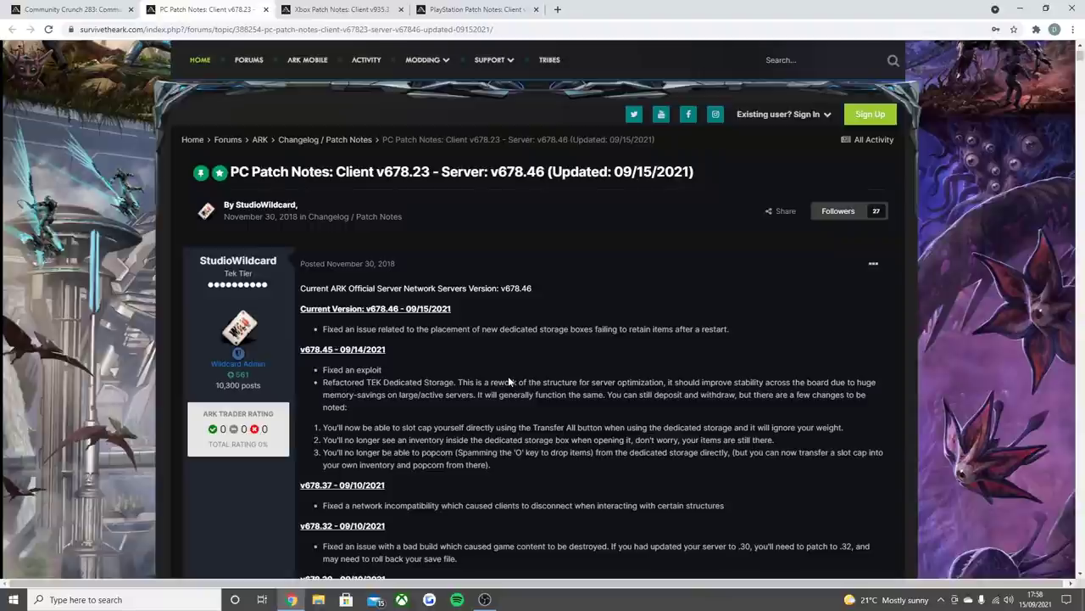
pyautogui.scroll(-3)
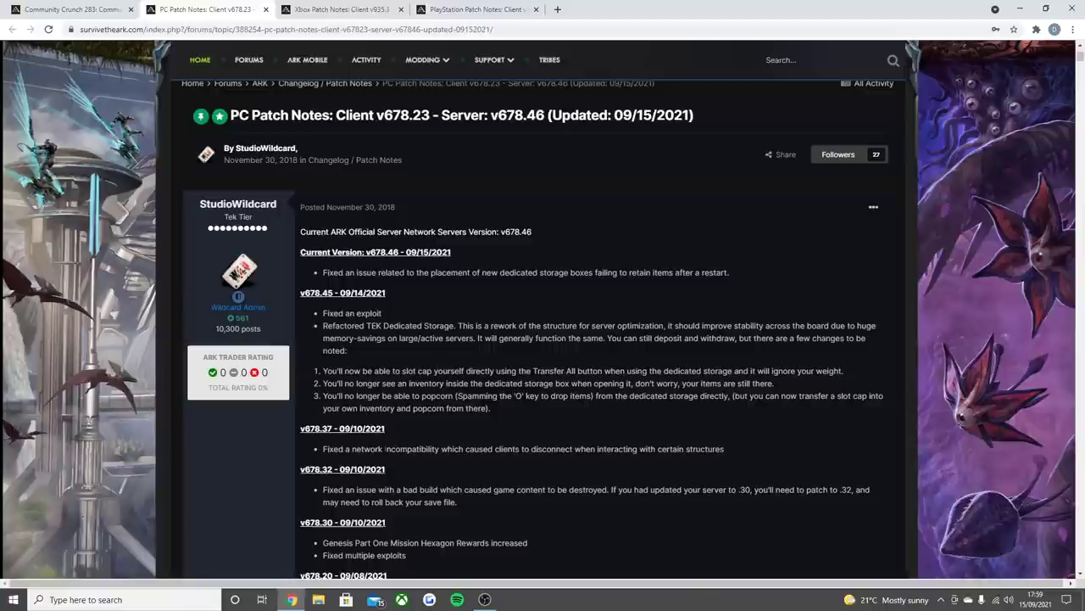
pyautogui.moveTo(631, 463)
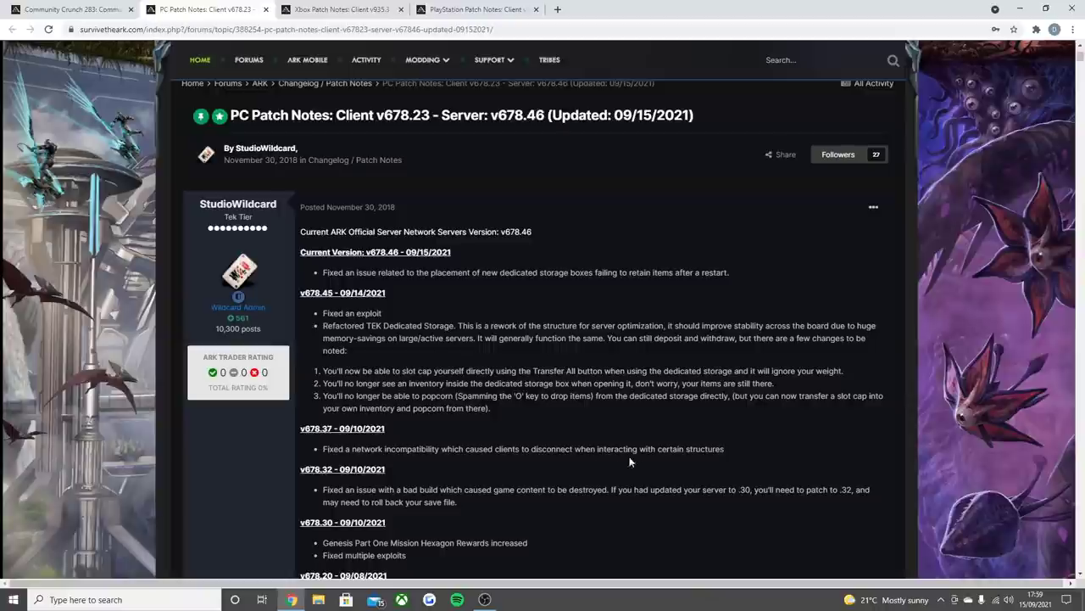
pyautogui.moveTo(366, 514)
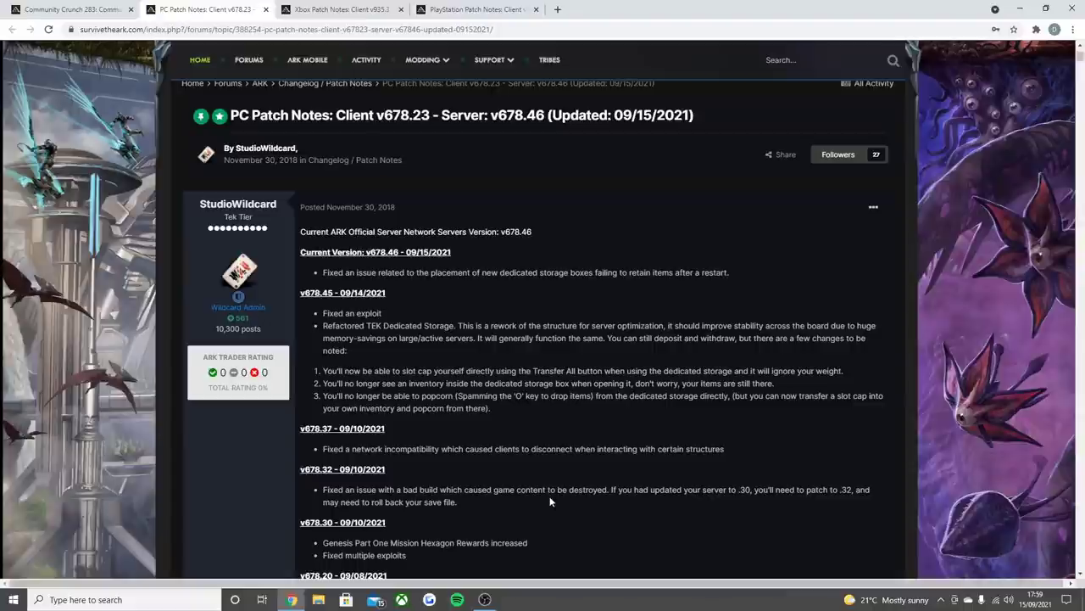
pyautogui.moveTo(550, 501)
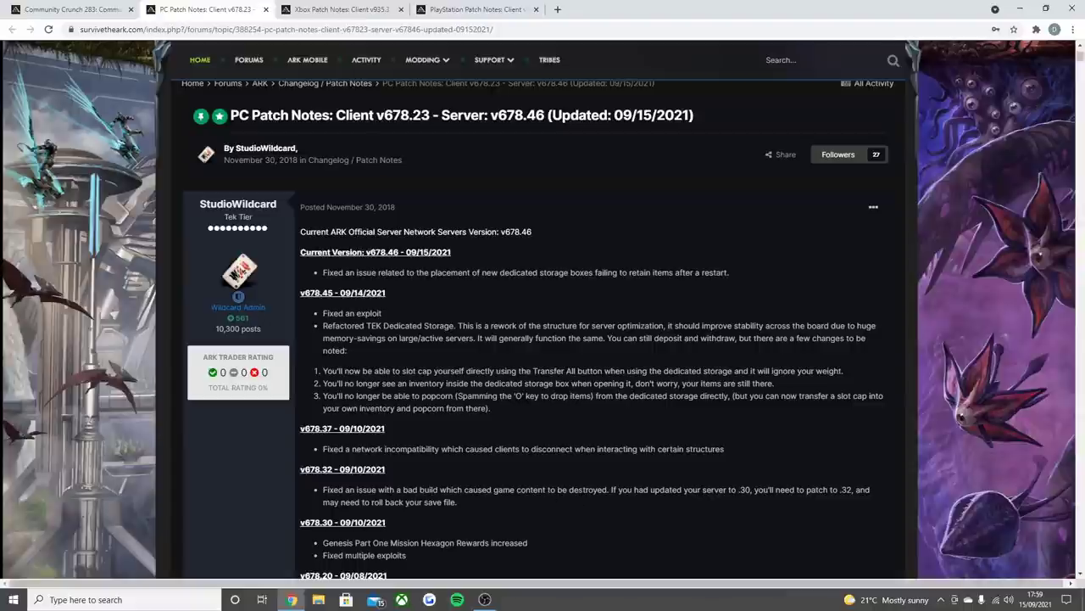
pyautogui.moveTo(750, 512)
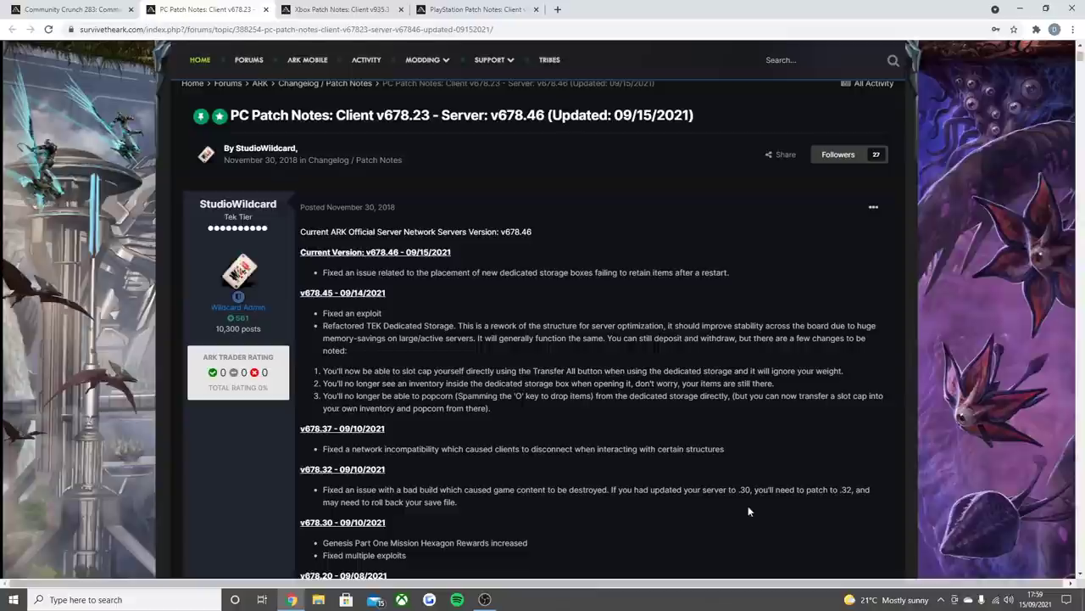
pyautogui.moveTo(744, 502)
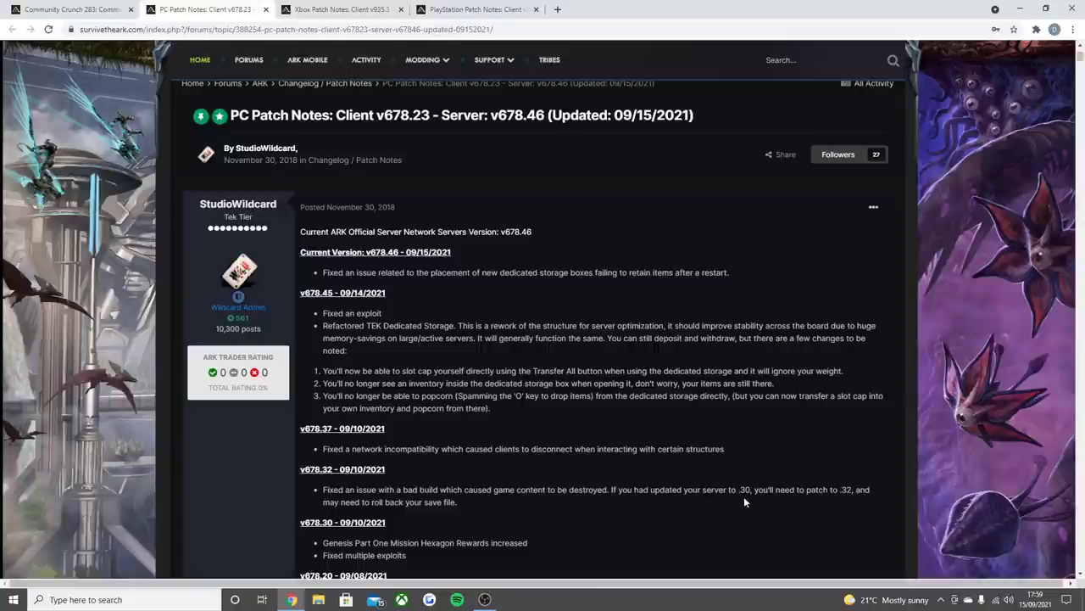
pyautogui.moveTo(841, 511)
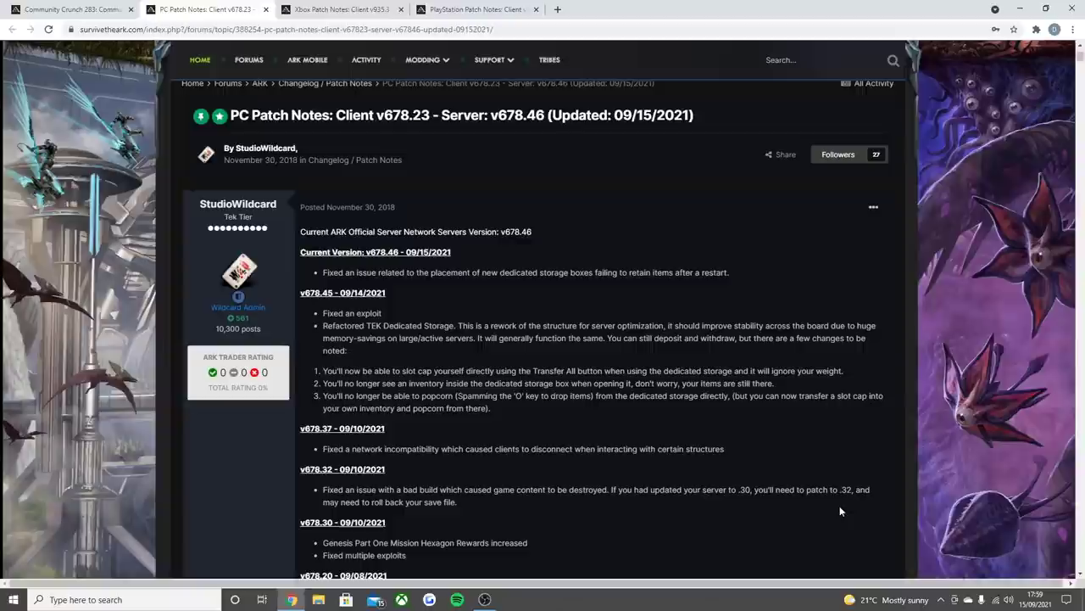
pyautogui.moveTo(412, 517)
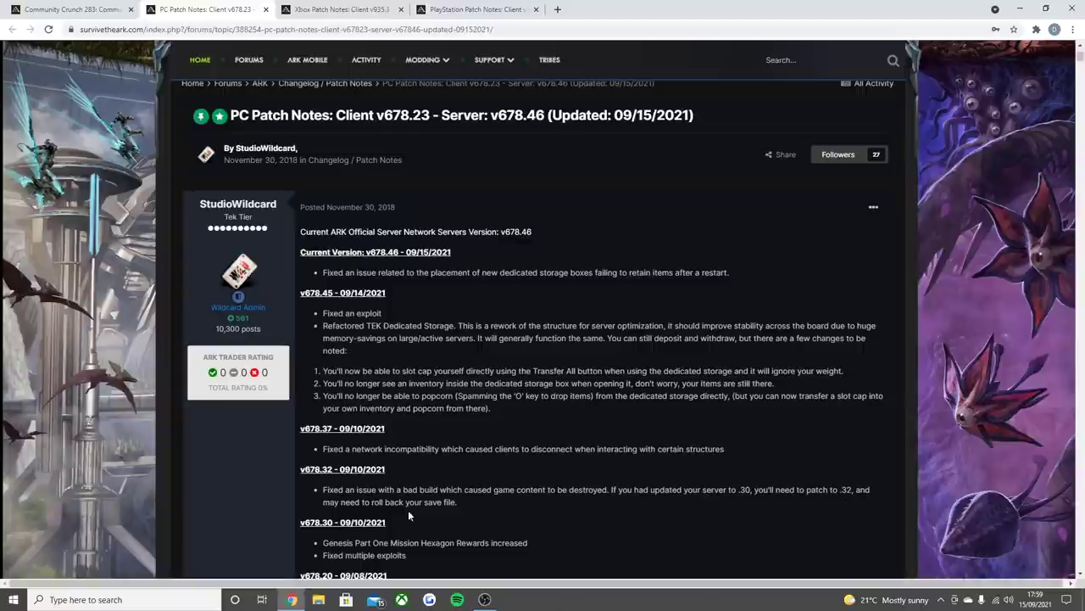
pyautogui.moveTo(388, 516)
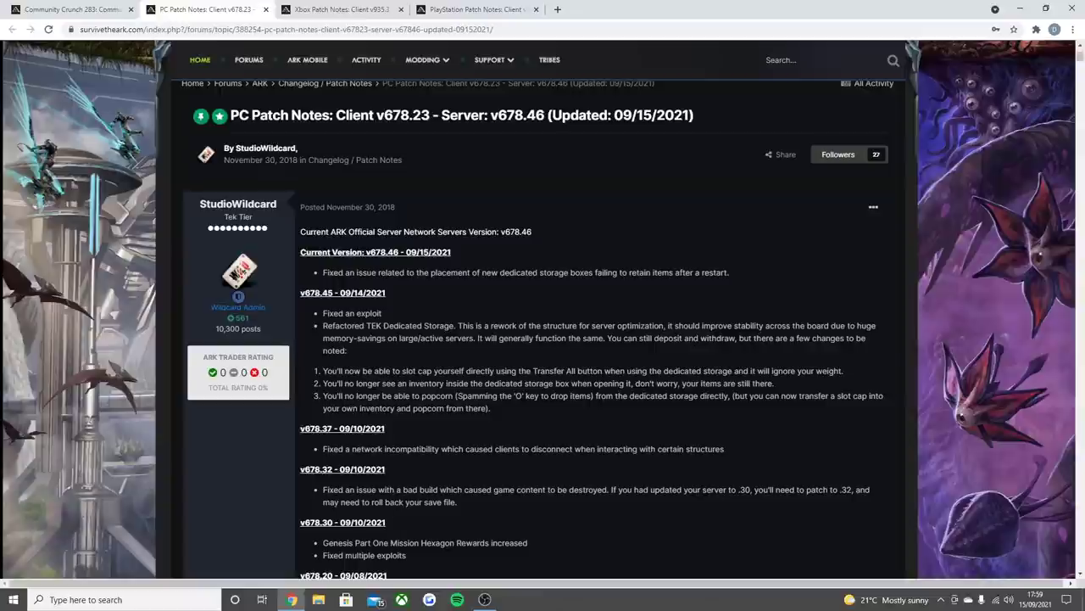
pyautogui.moveTo(399, 501)
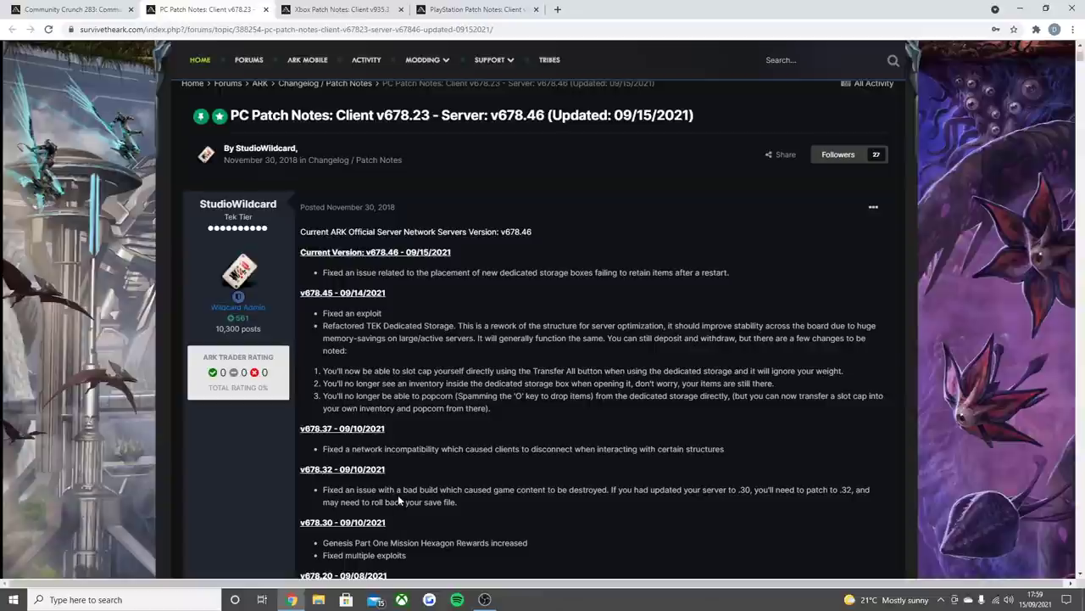
pyautogui.scroll(-3)
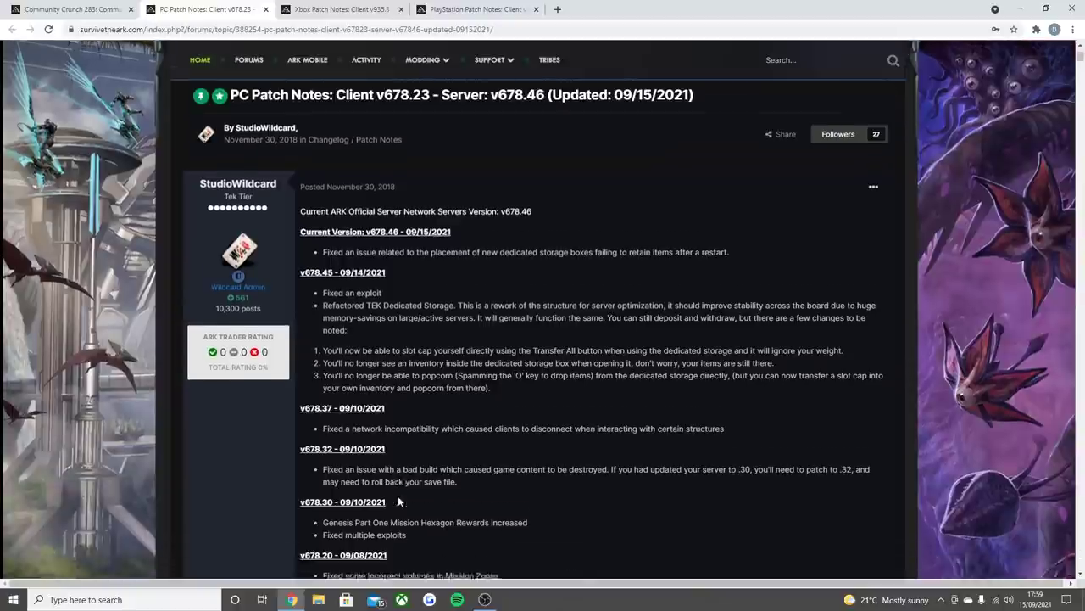
pyautogui.scroll(-3)
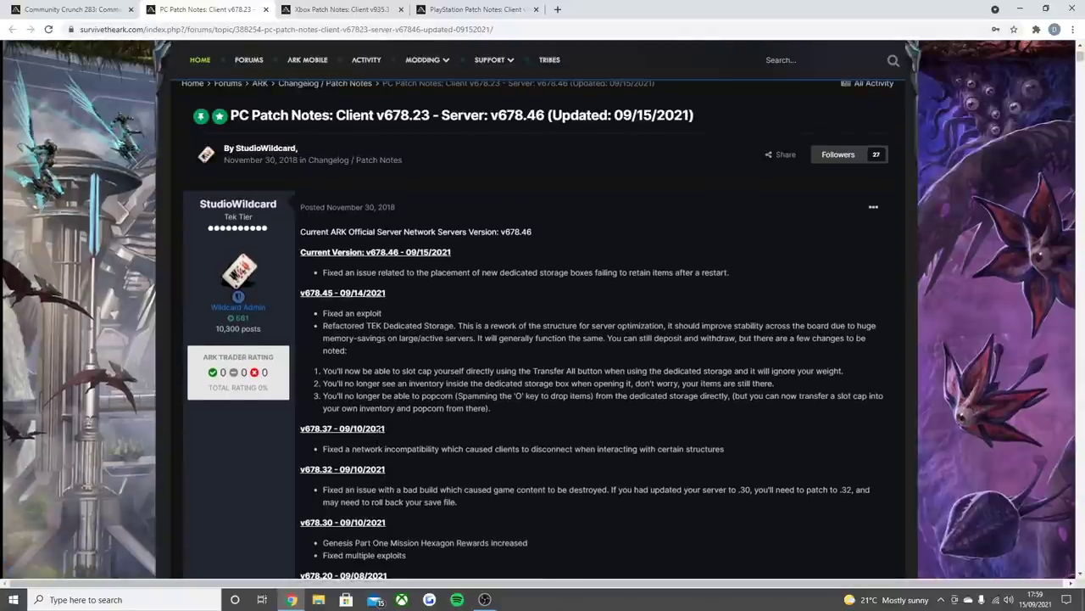
# Glance at the PC notes, then settle on the Xbox v935.3 / v935.27 thread's exploit fixes.
pyautogui.click(348, 10)
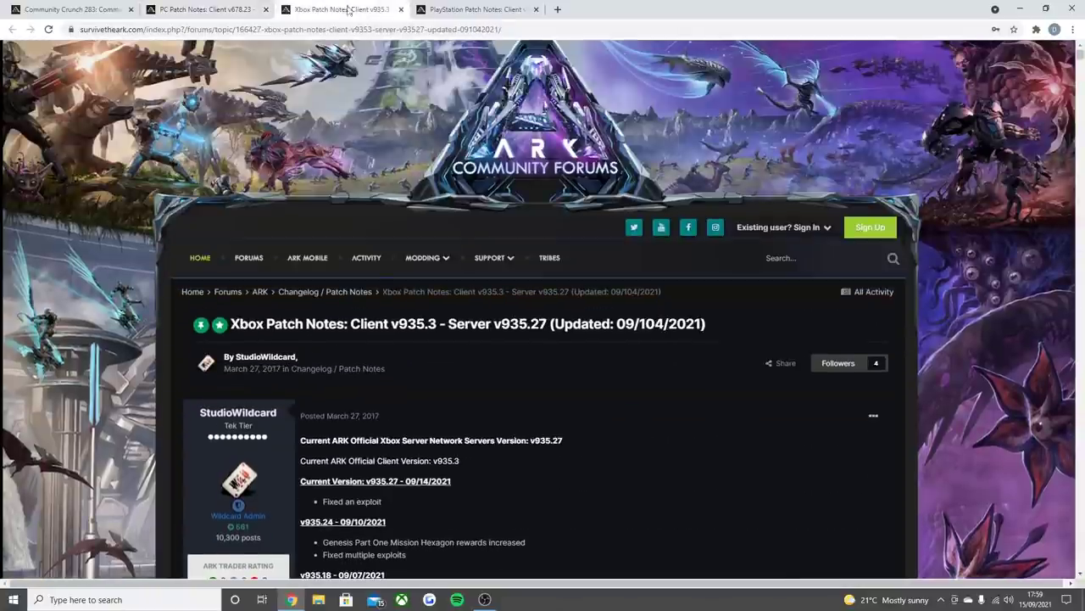
pyautogui.moveTo(656, 420)
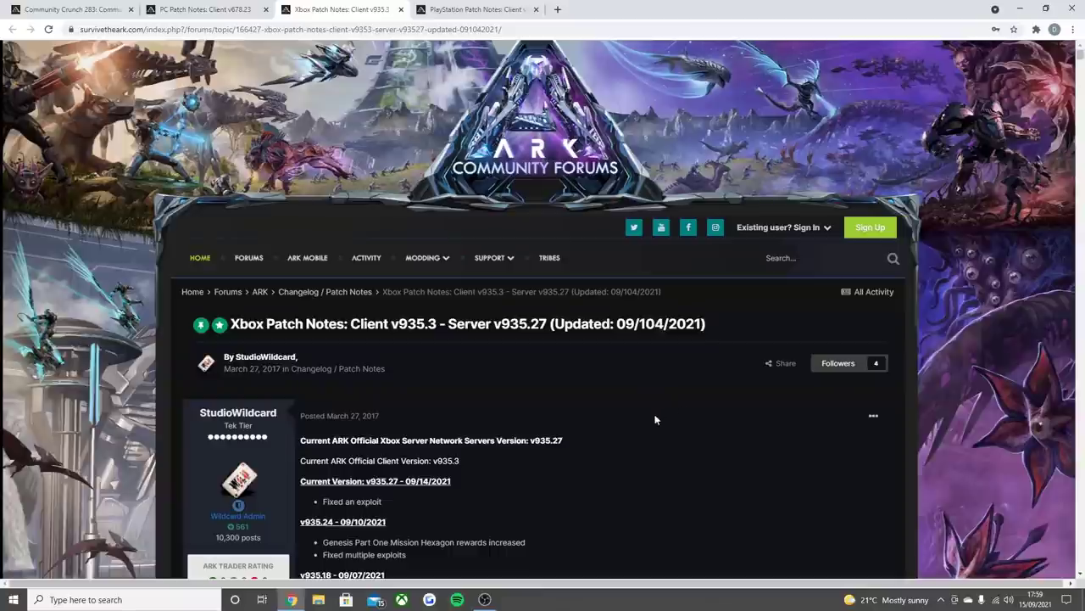
pyautogui.moveTo(644, 438)
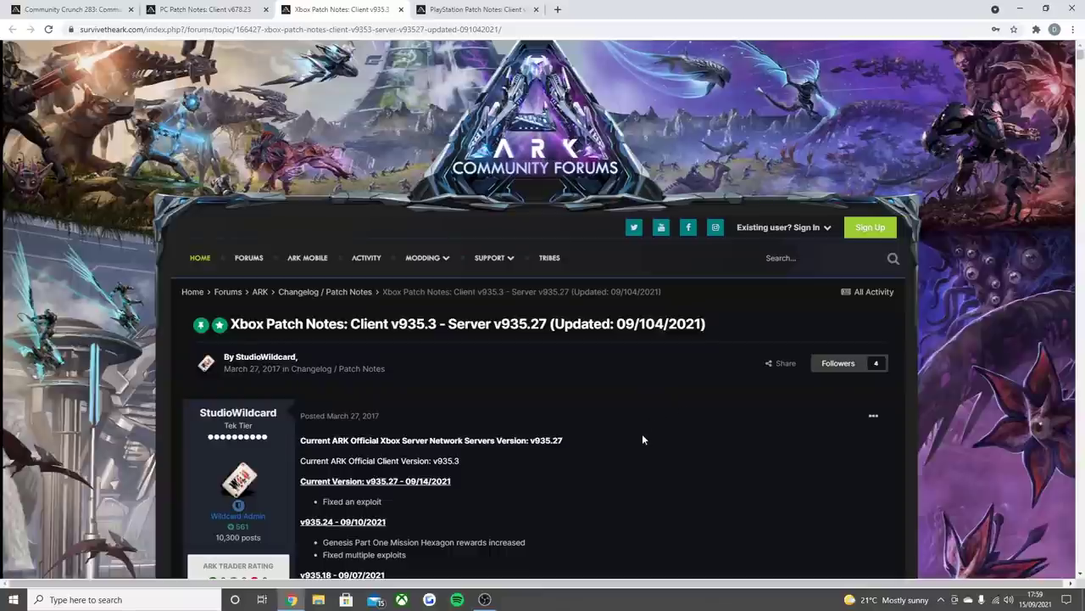
pyautogui.click(204, 10)
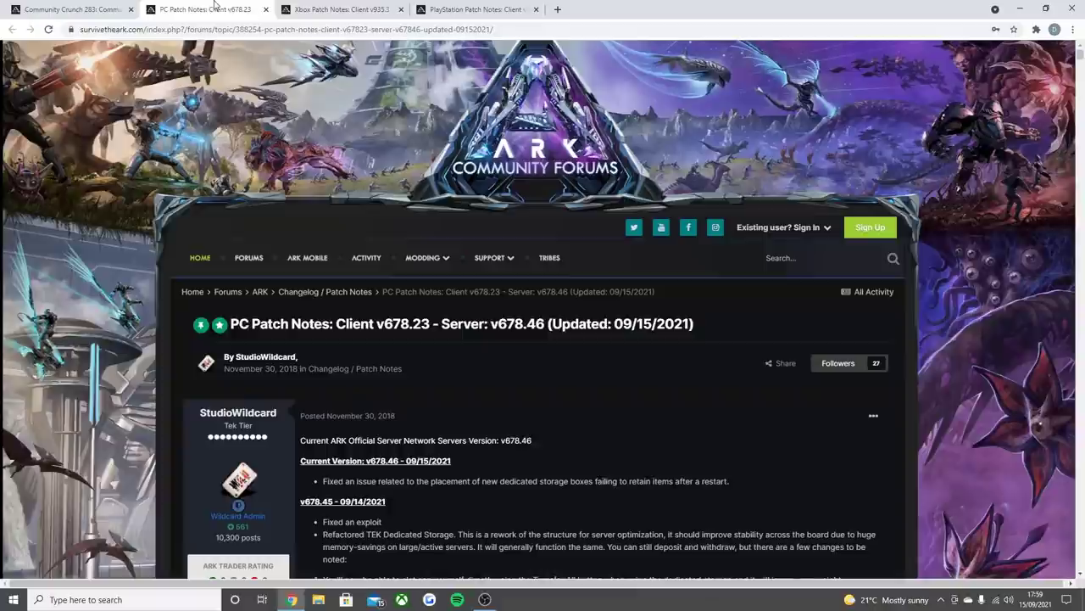
pyautogui.click(339, 10)
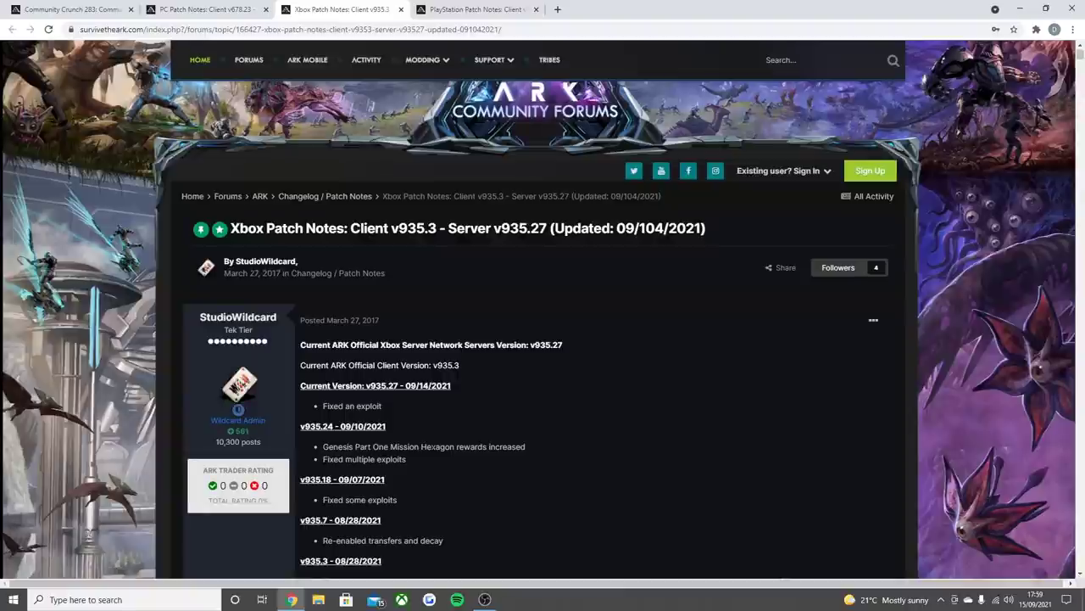
pyautogui.moveTo(356, 465)
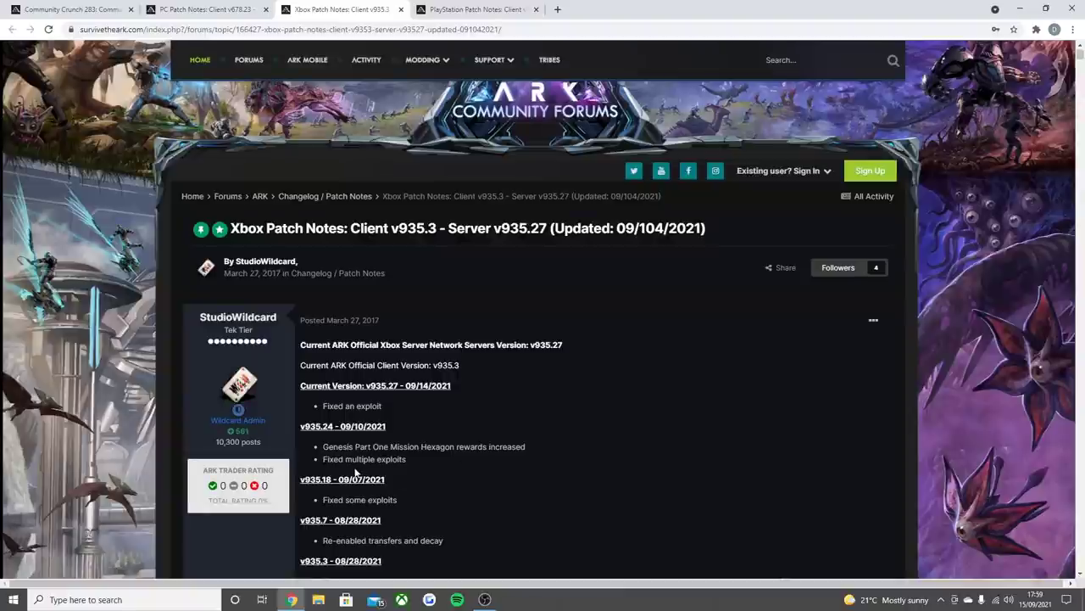
pyautogui.scroll(-3)
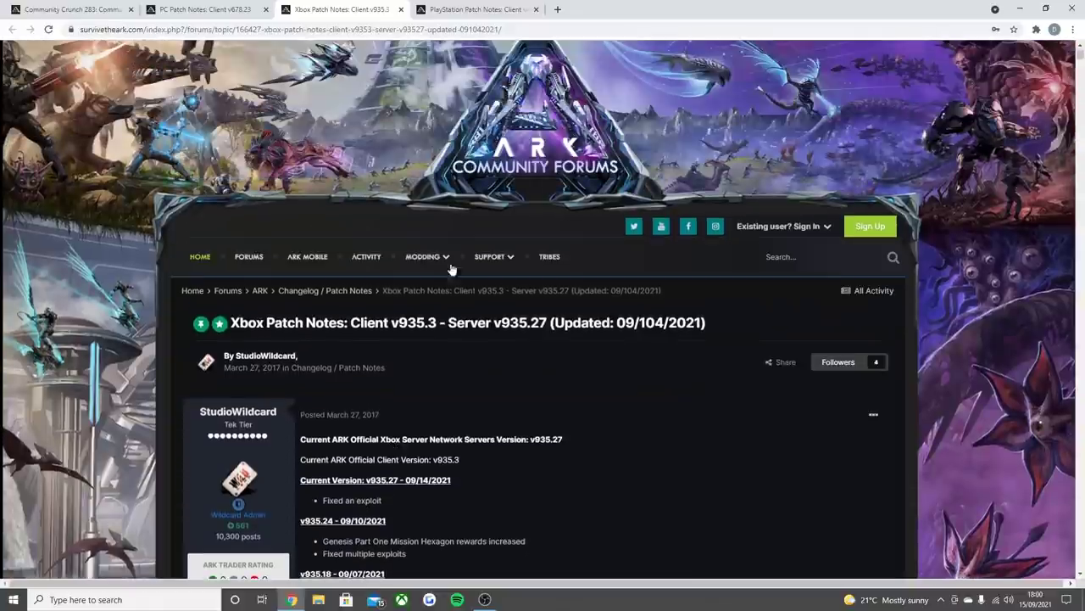
# Show the PlayStation Patch Notes thread for client v694.4 and server v694.37.
pyautogui.click(484, 10)
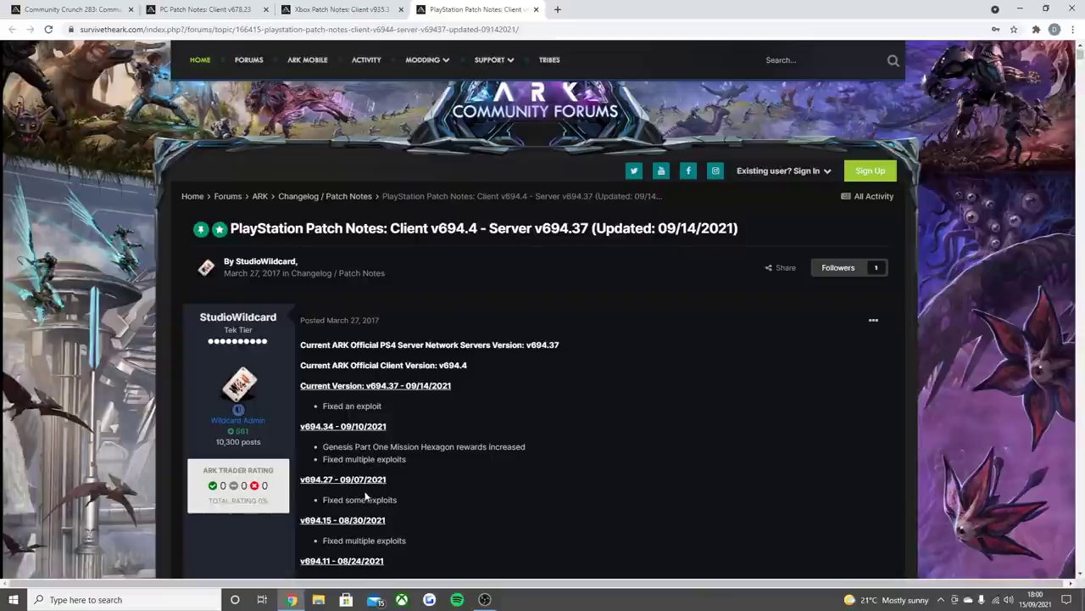
pyautogui.moveTo(475, 485)
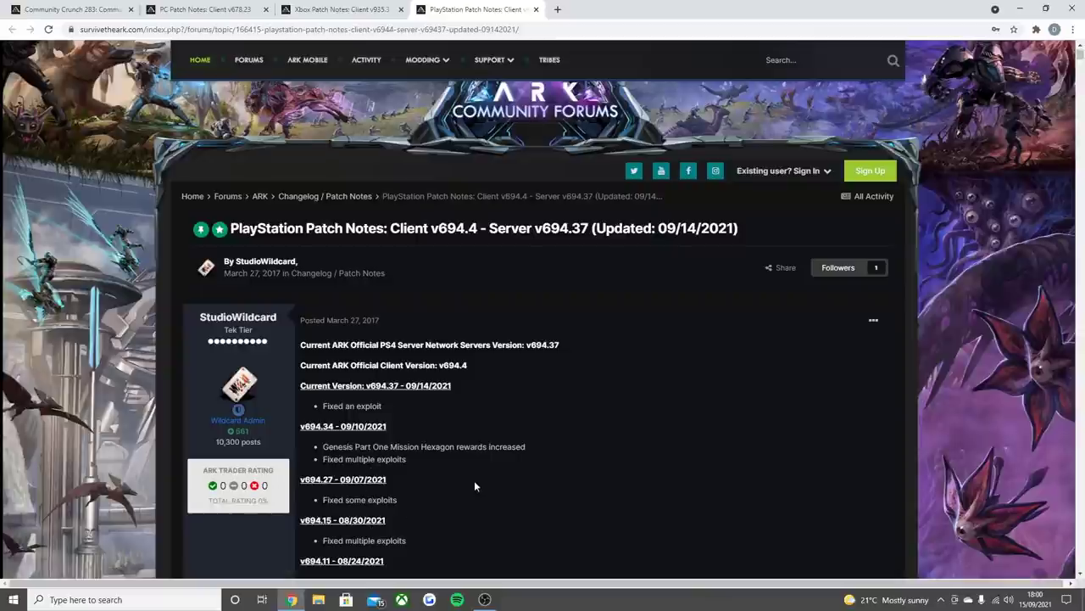
pyautogui.moveTo(509, 460)
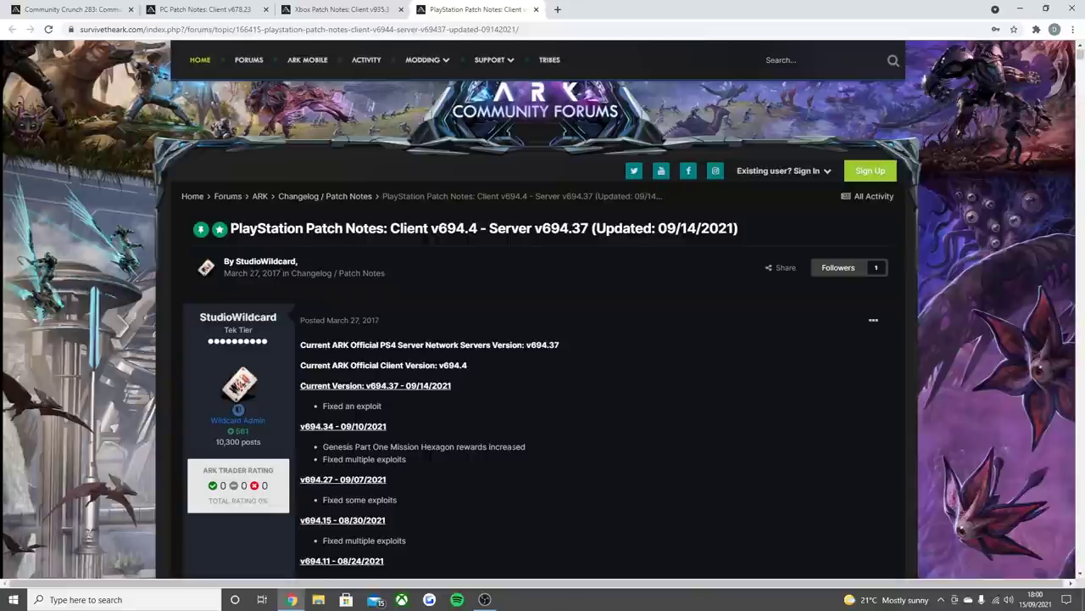
pyautogui.moveTo(511, 438)
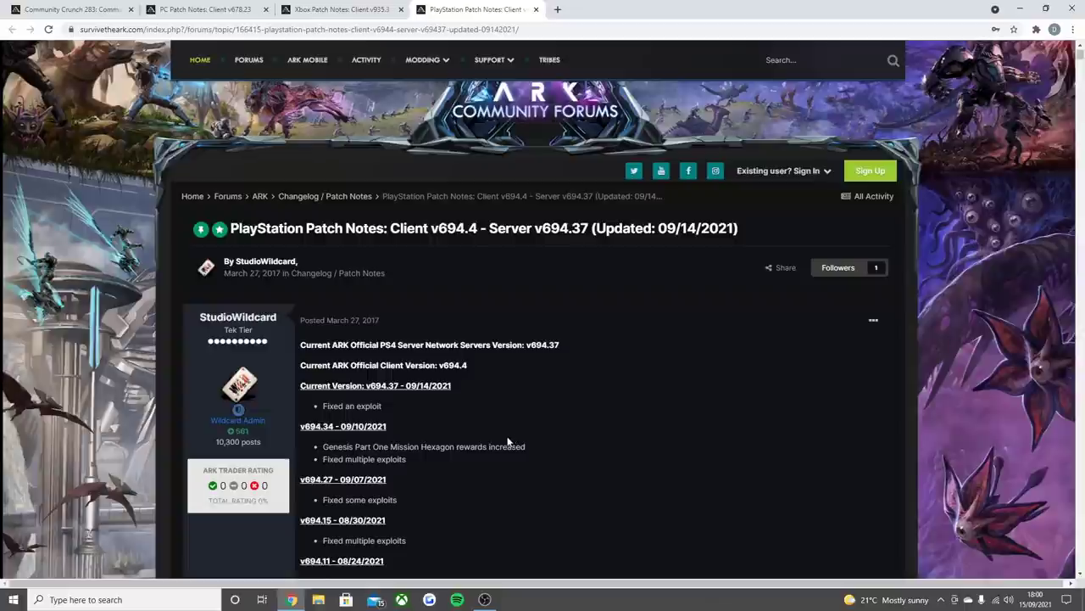
pyautogui.moveTo(512, 436)
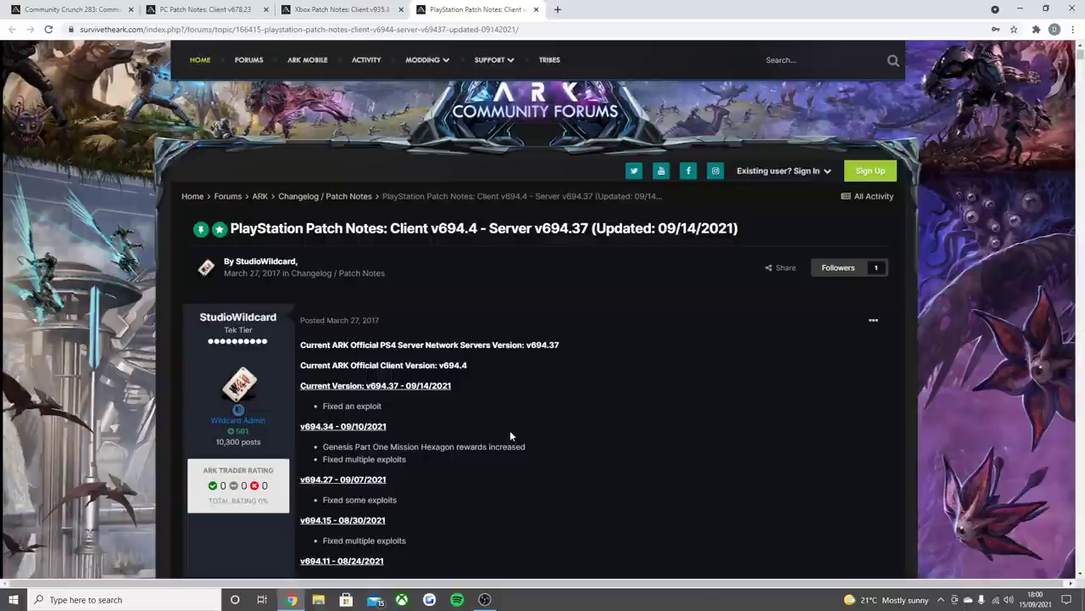
pyautogui.moveTo(512, 419)
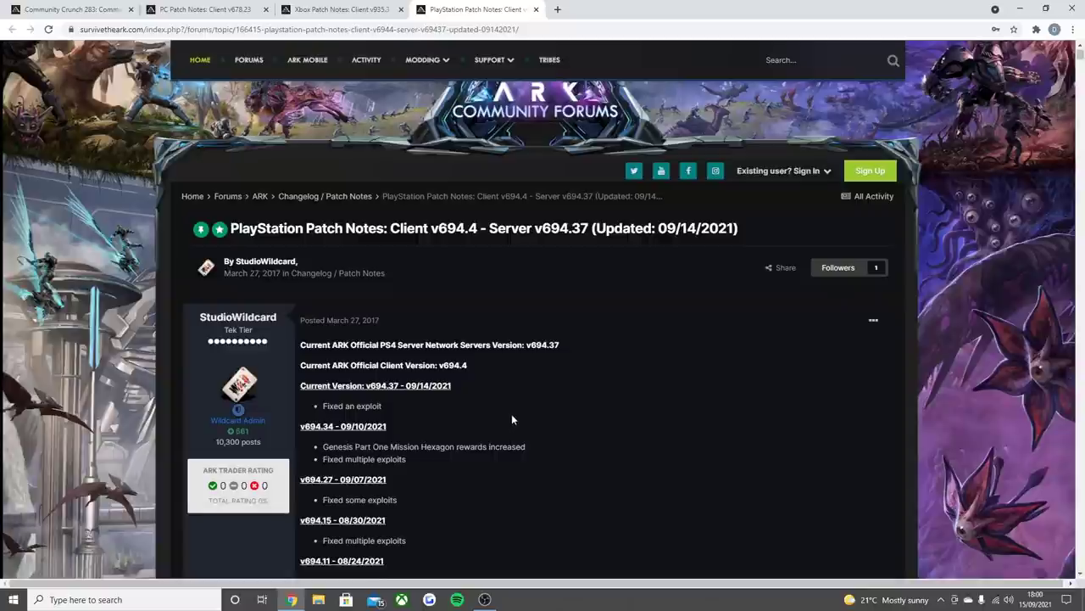
# Cycle through the Xbox, PC and PlayStation threads, then land on the Community Crunch 283 article.
pyautogui.click(353, 11)
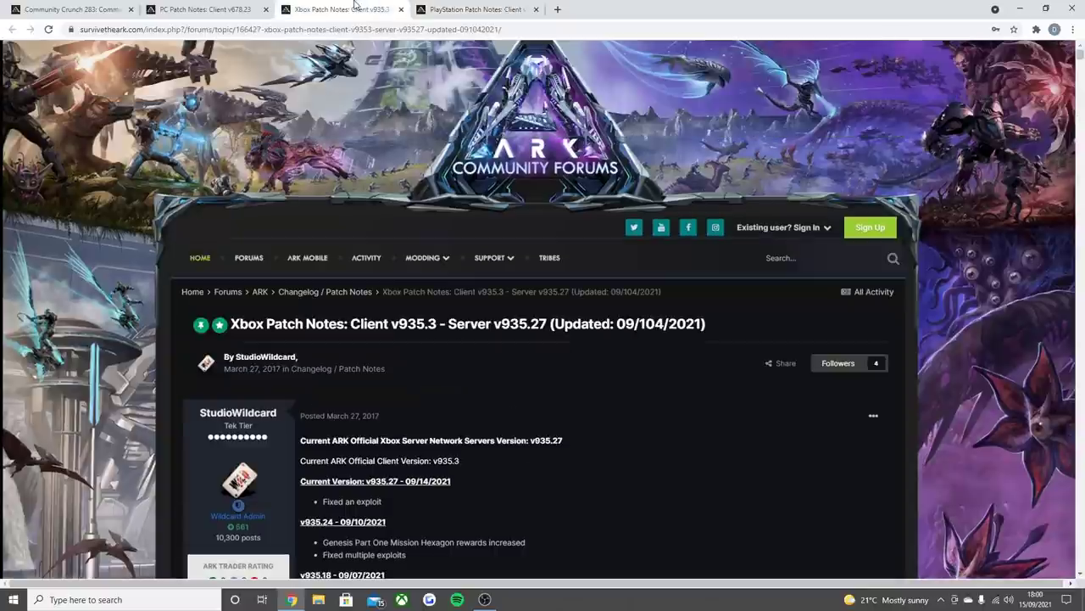
pyautogui.moveTo(369, 168)
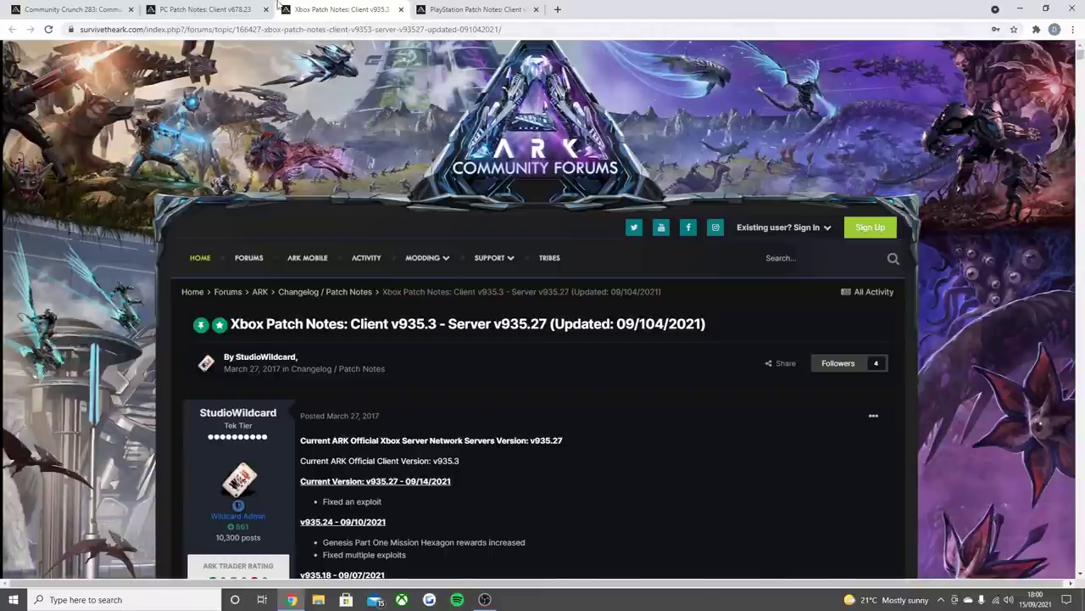
pyautogui.click(204, 10)
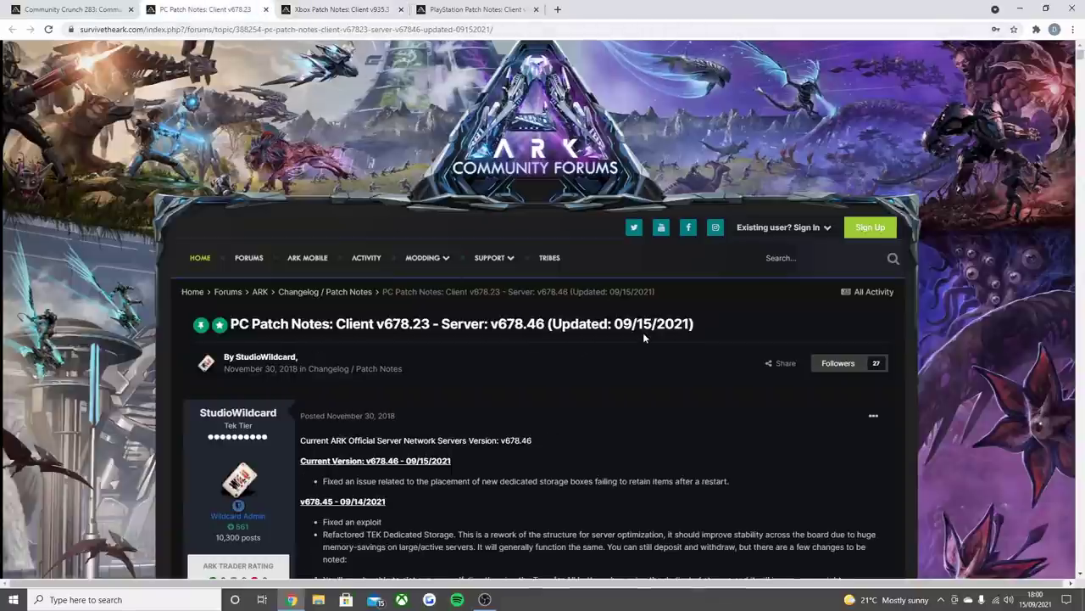
pyautogui.moveTo(631, 335)
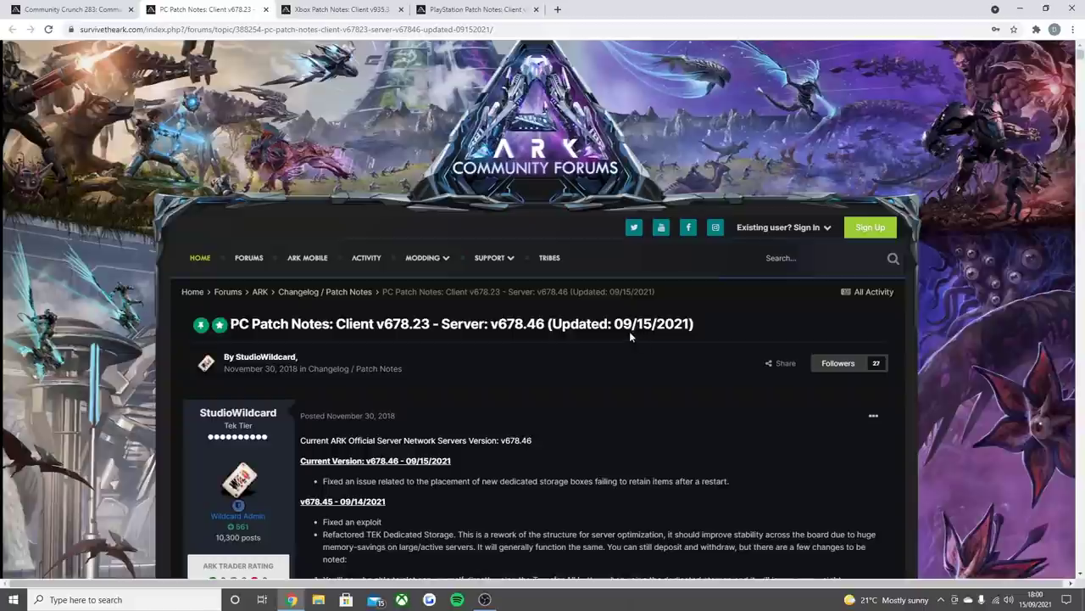
pyautogui.click(474, 11)
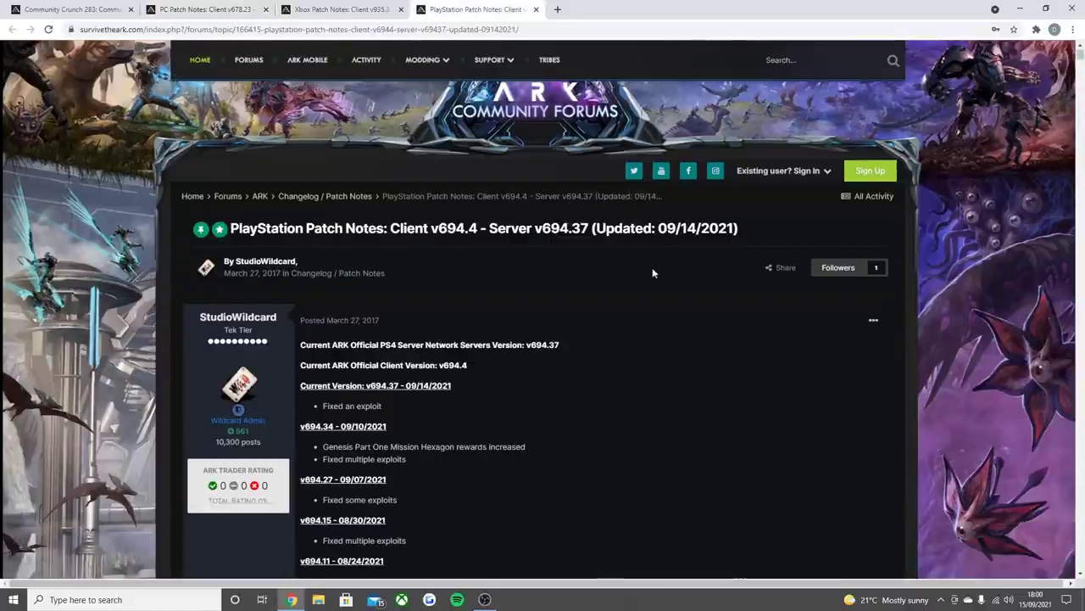
pyautogui.click(352, 10)
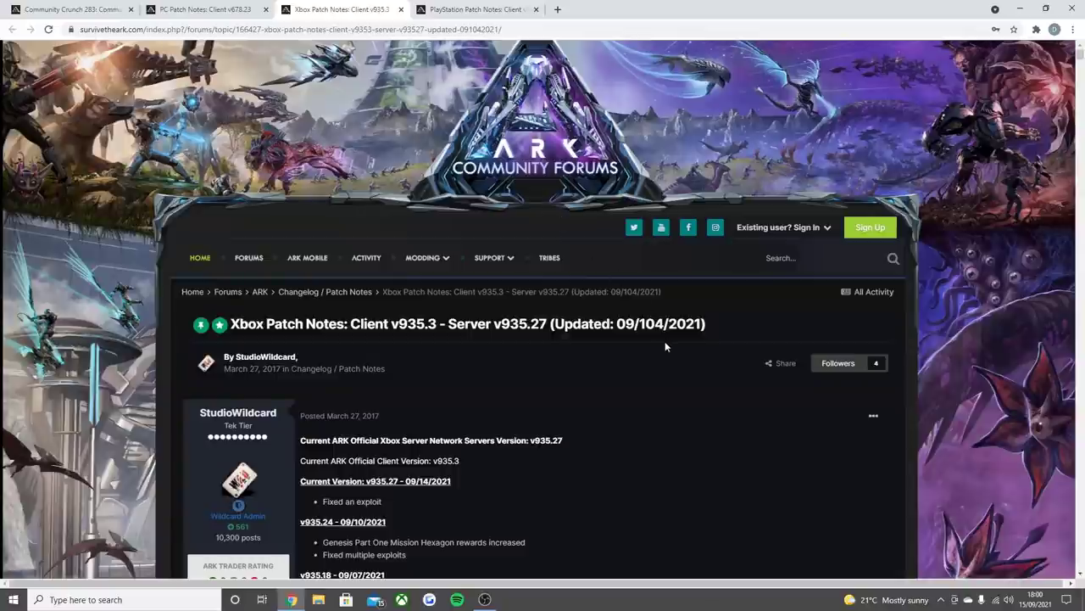
pyautogui.moveTo(665, 341)
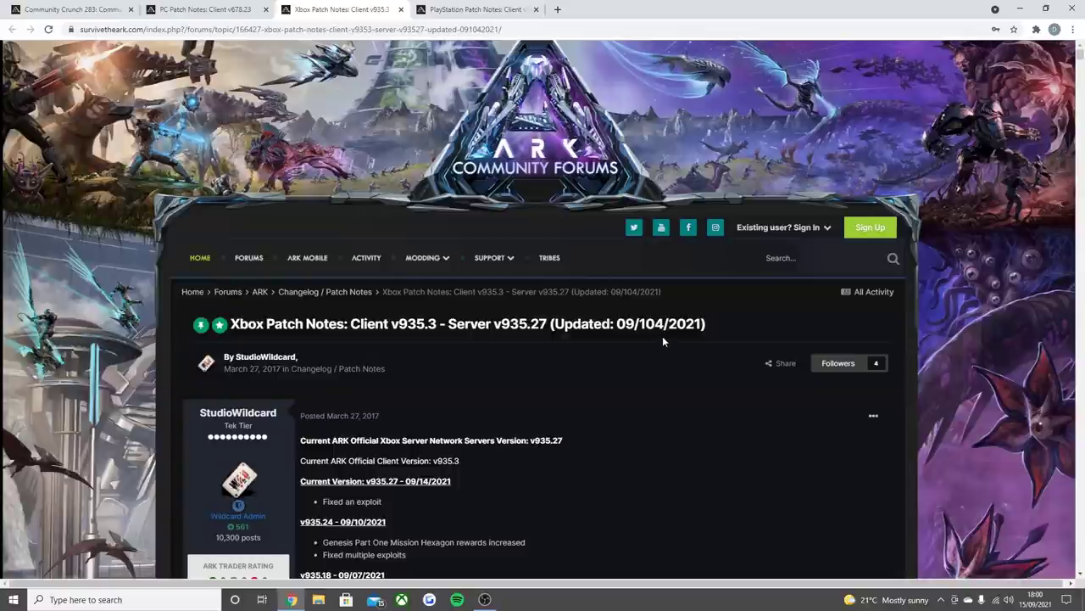
pyautogui.moveTo(660, 336)
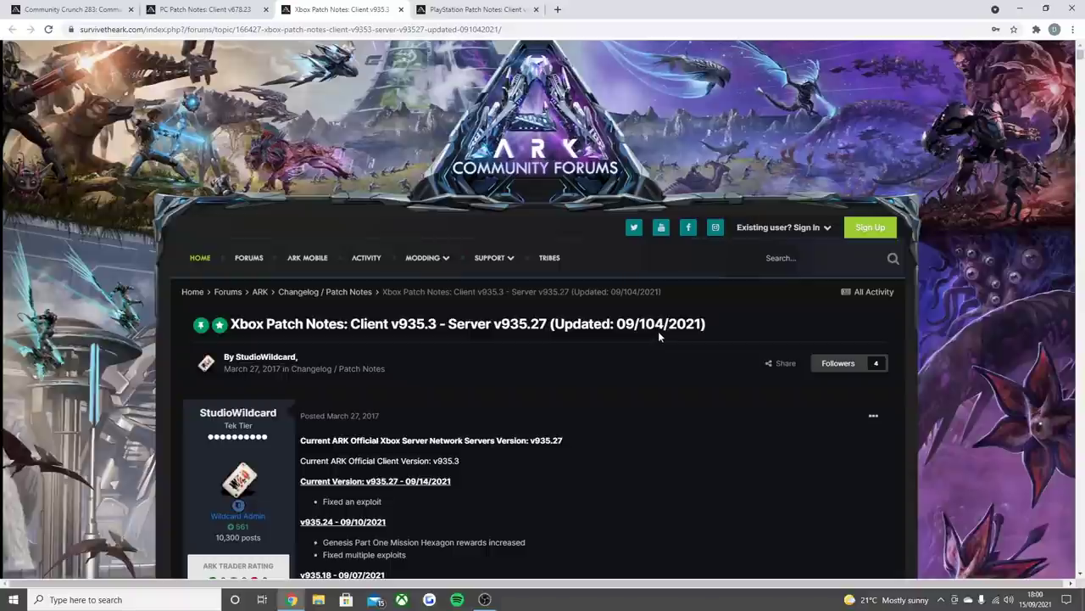
pyautogui.moveTo(662, 336)
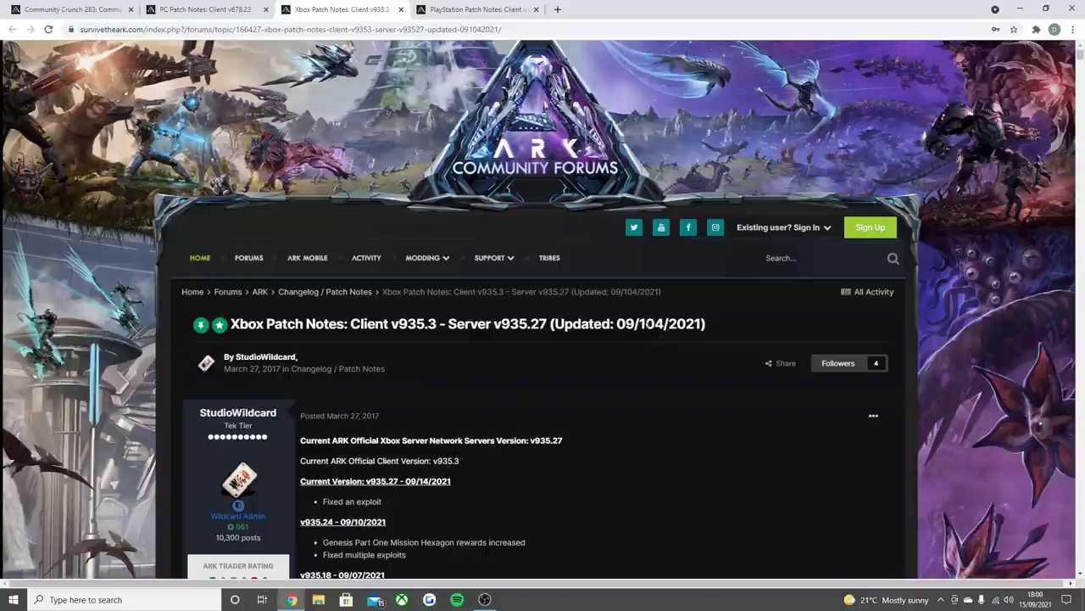
pyautogui.click(67, 10)
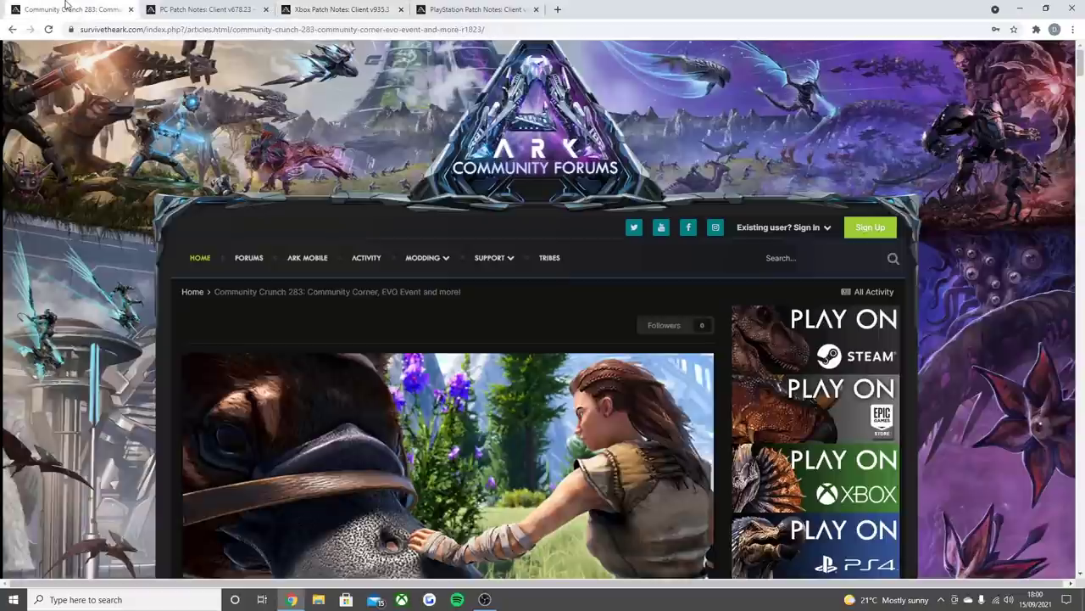
pyautogui.moveTo(343, 161)
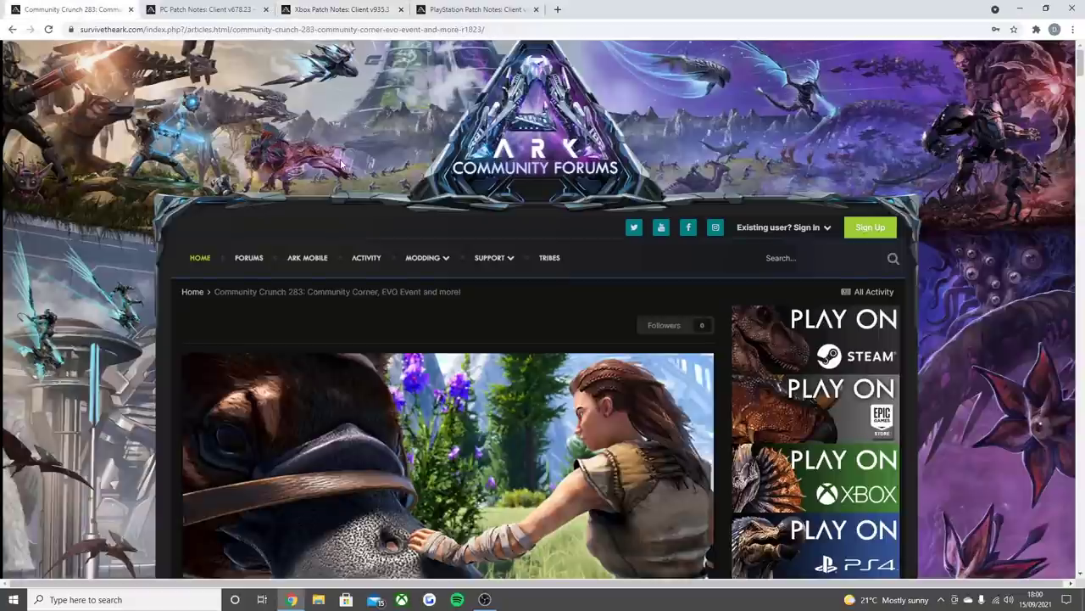
# Read the Community Crunch 283 introduction down to the EVO Event heading.
pyautogui.scroll(-3)
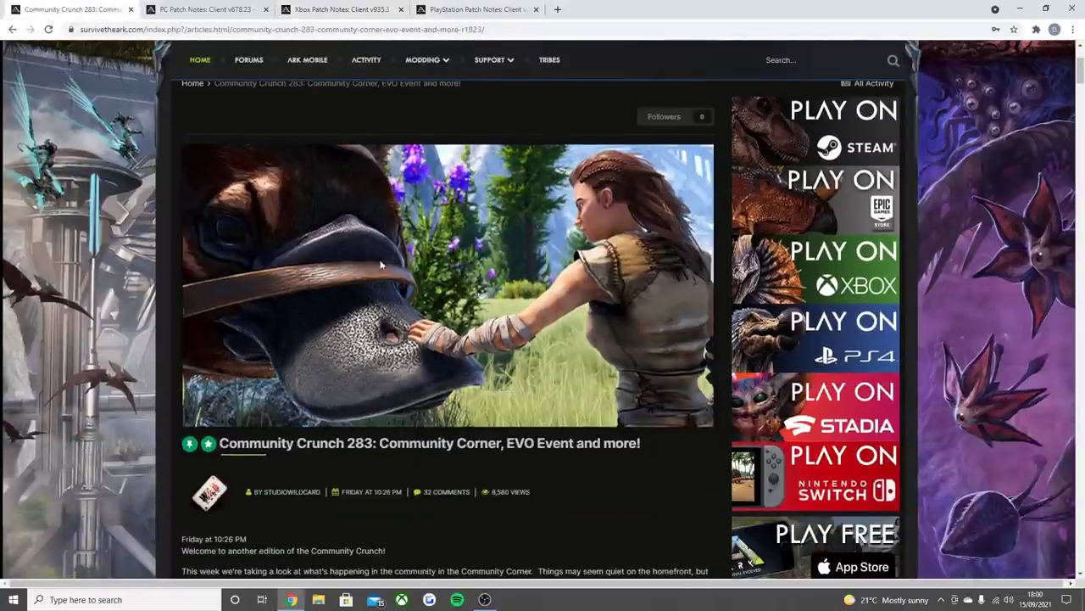
pyautogui.scroll(-3)
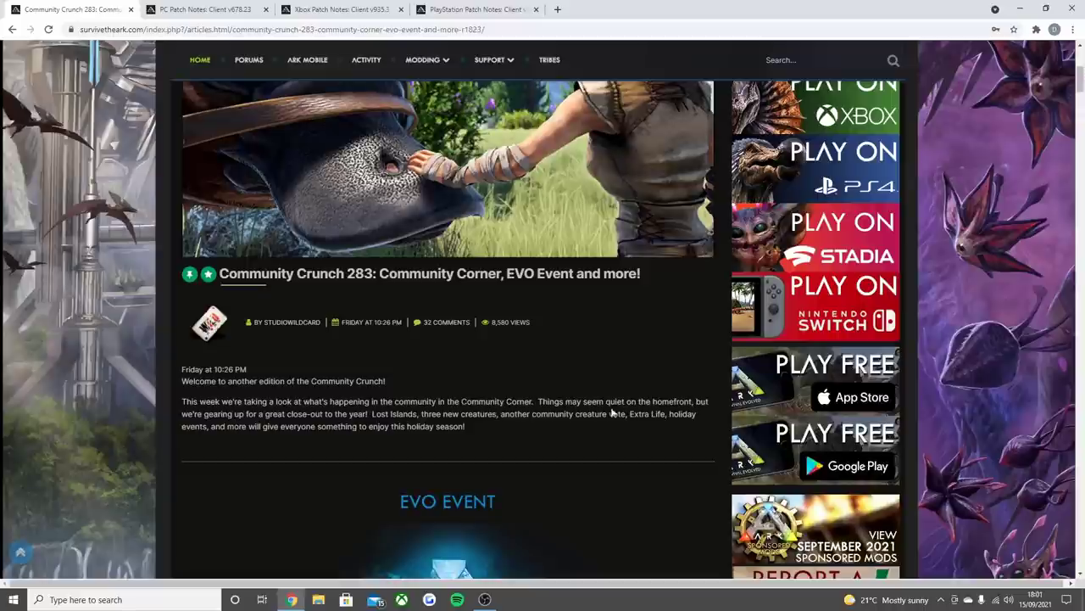
pyautogui.moveTo(295, 436)
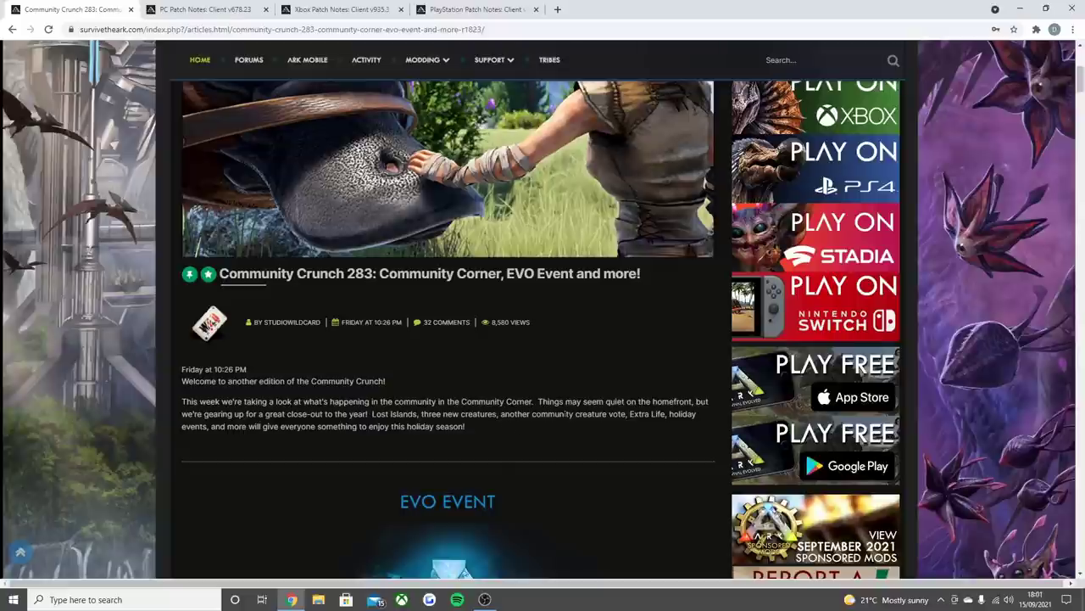
pyautogui.moveTo(573, 427)
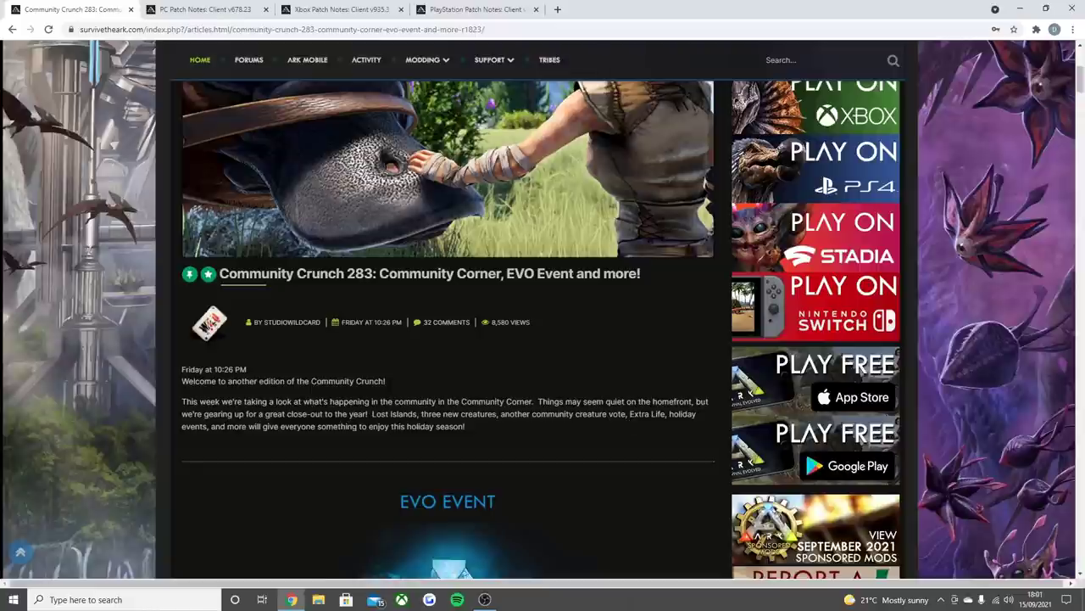
pyautogui.moveTo(636, 326)
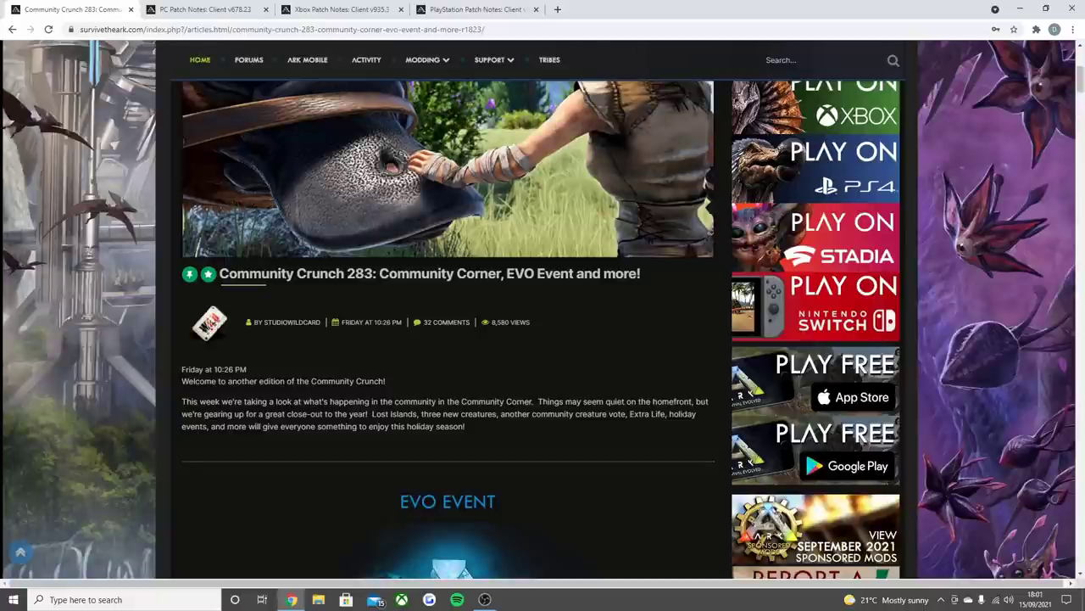
pyautogui.moveTo(271, 451)
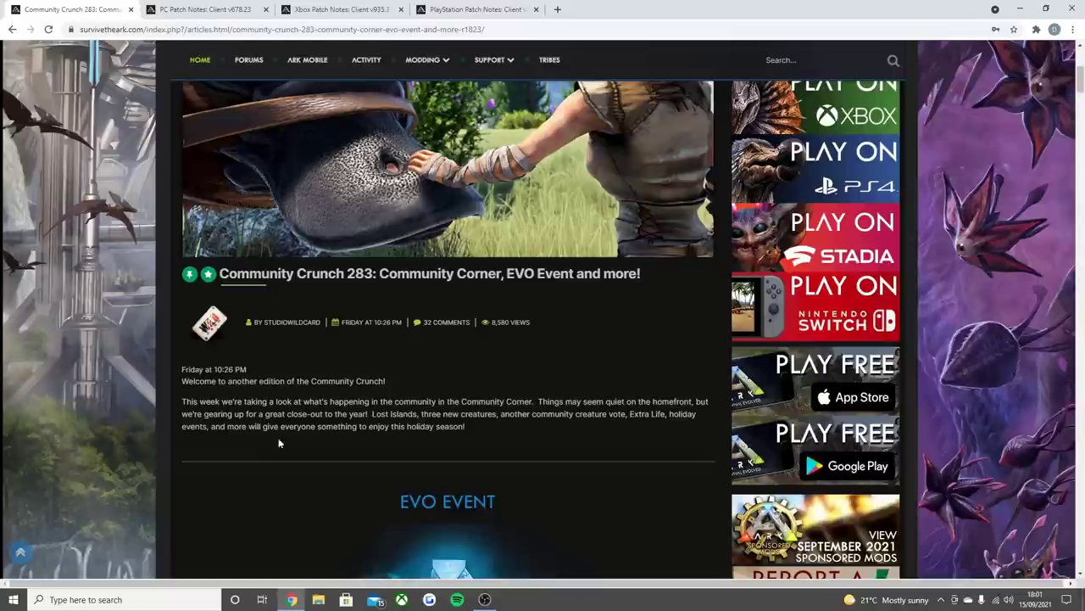
pyautogui.moveTo(404, 441)
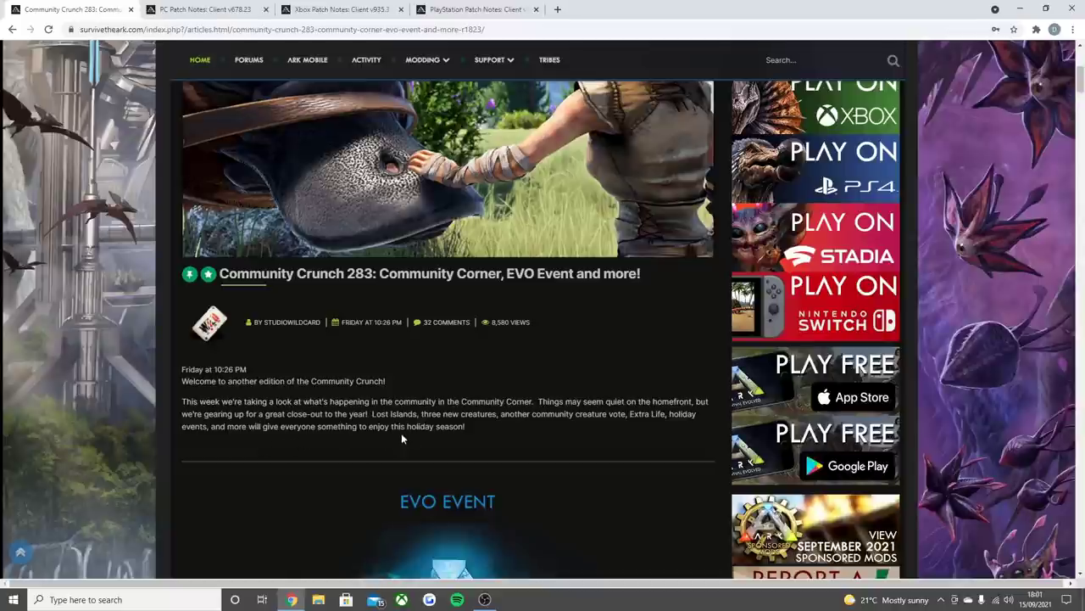
# Move past the EVO Event perks to the Community Corner clips, reaching 'Top 10 Travelling Creatures'.
pyautogui.scroll(-3)
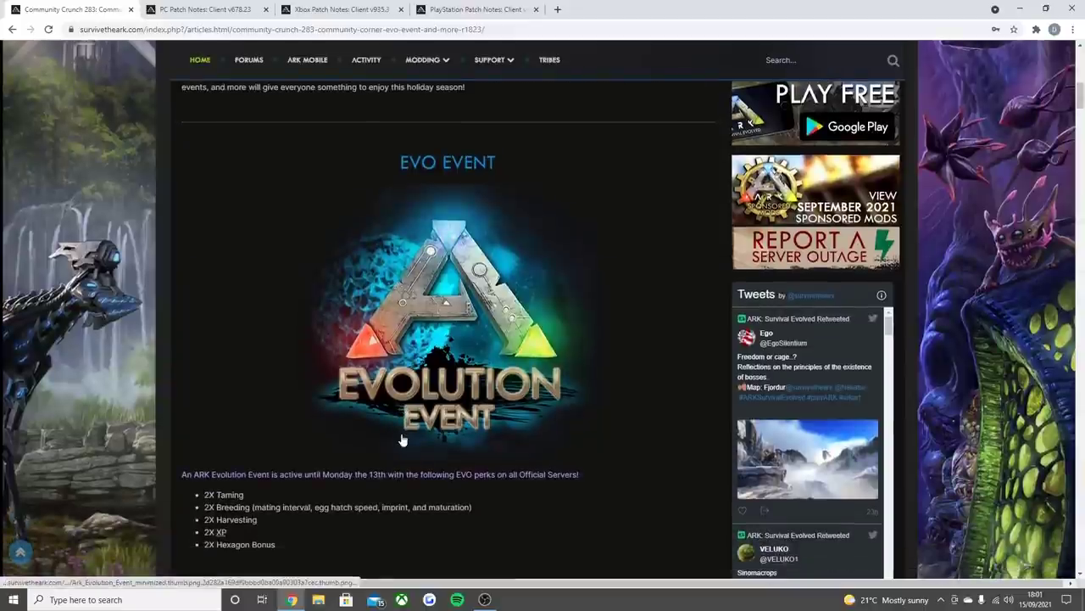
pyautogui.scroll(-3)
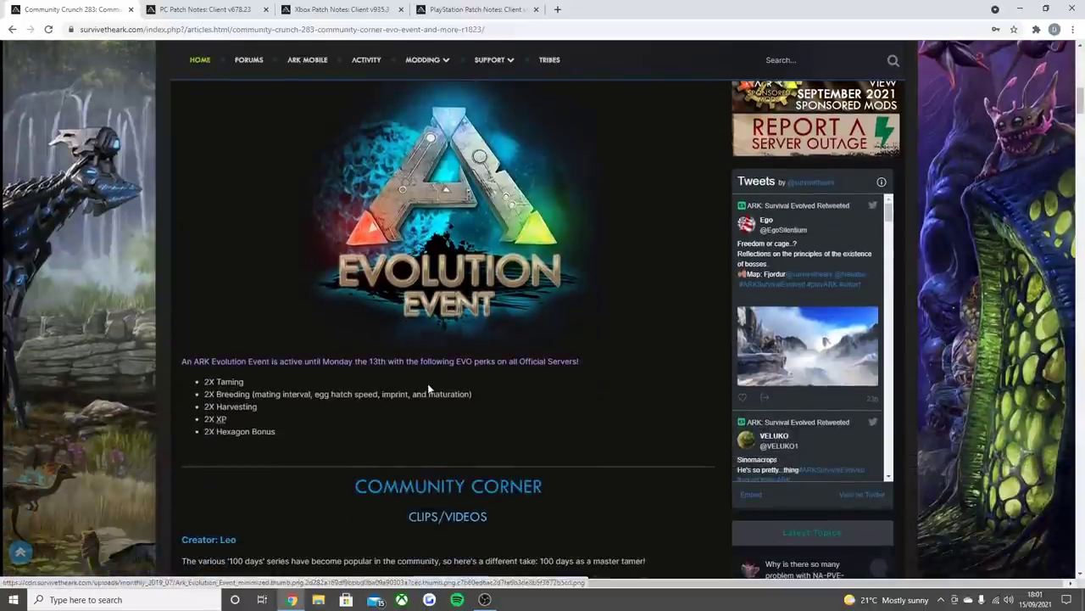
pyautogui.moveTo(363, 376)
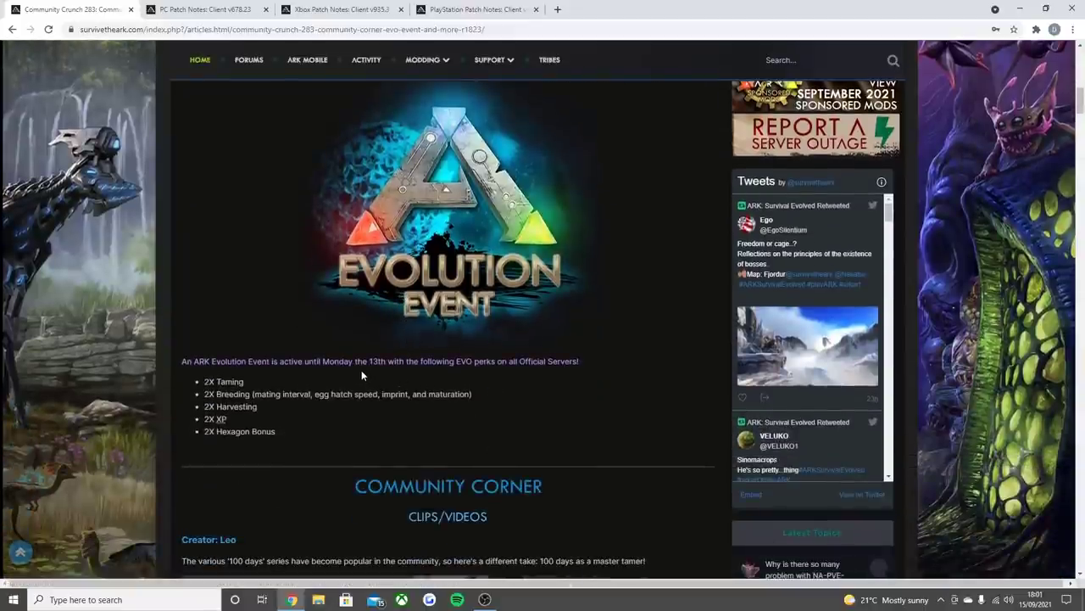
pyautogui.scroll(-3)
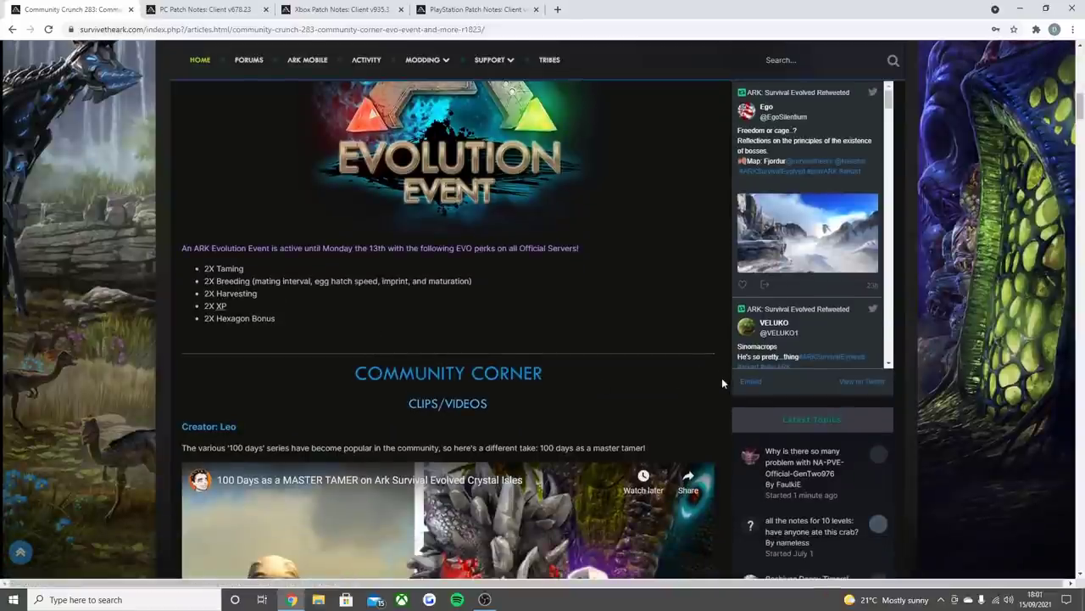
pyautogui.scroll(-3)
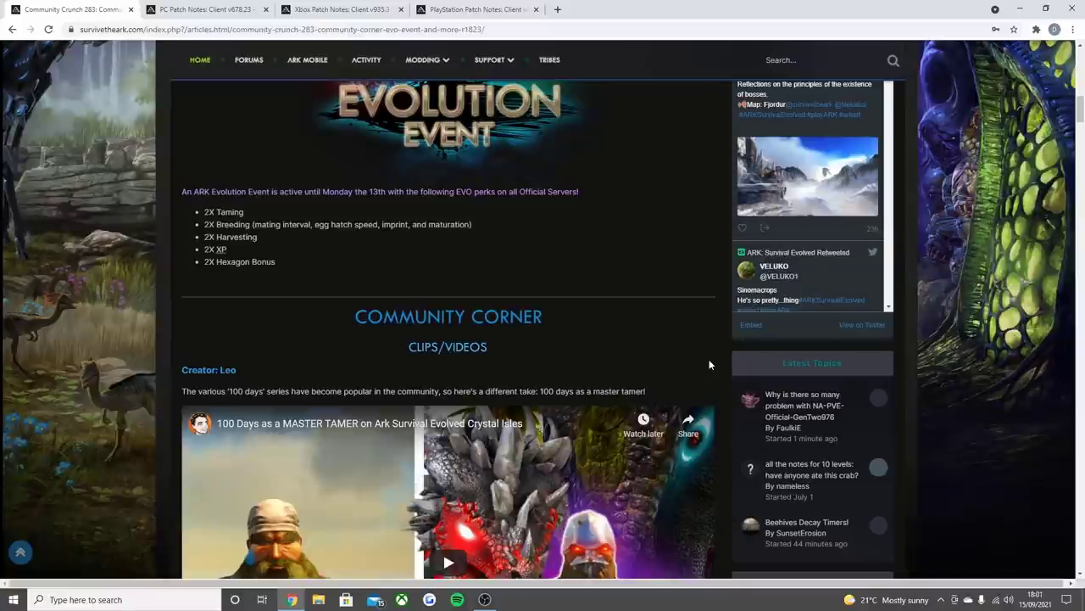
pyautogui.scroll(-3)
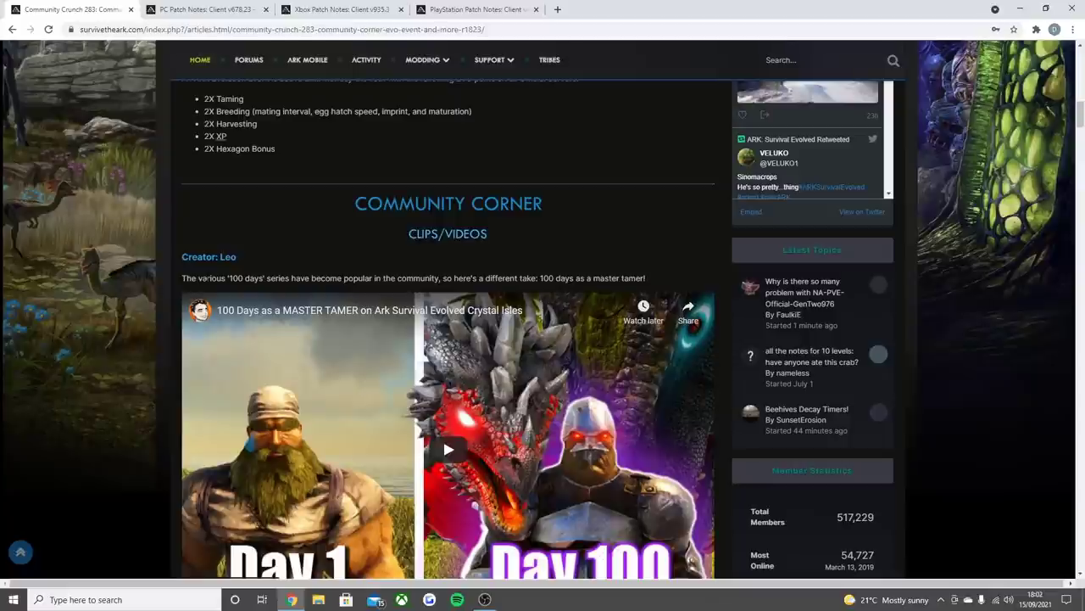
pyautogui.moveTo(634, 271)
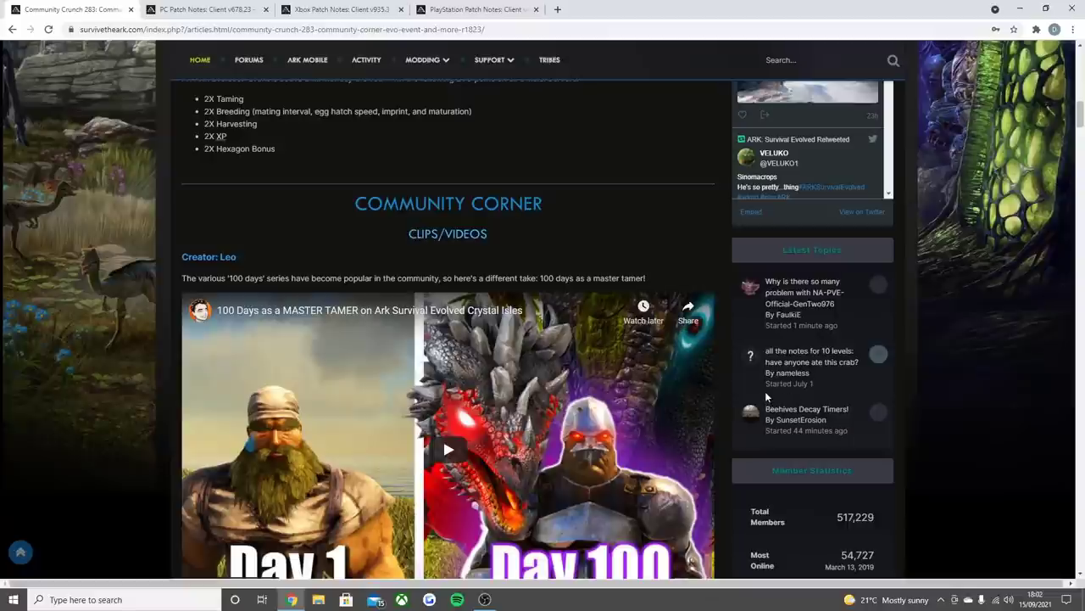
pyautogui.scroll(-3)
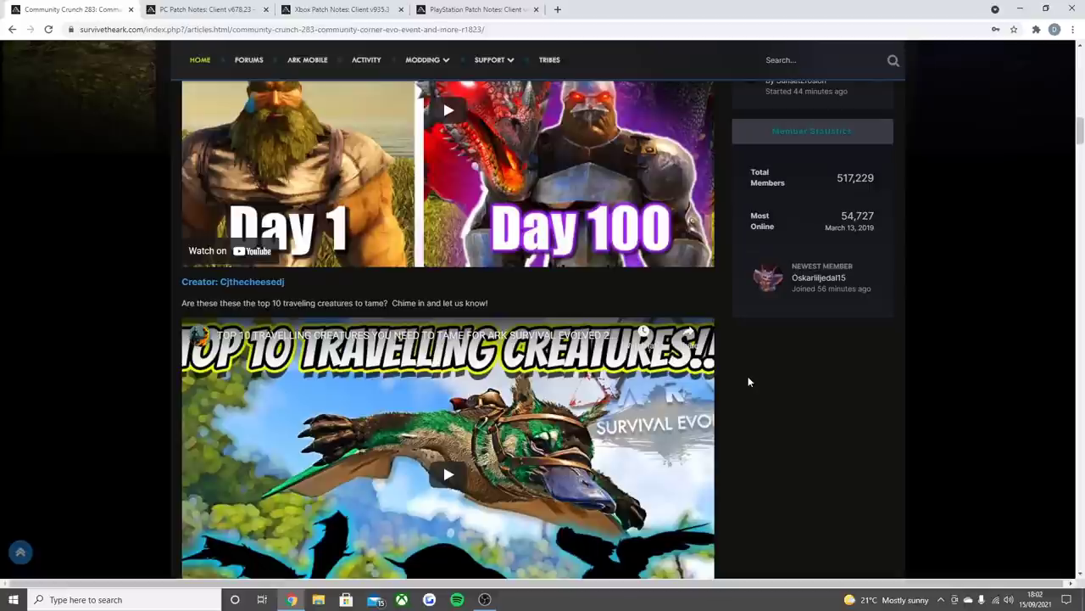
pyautogui.moveTo(356, 326)
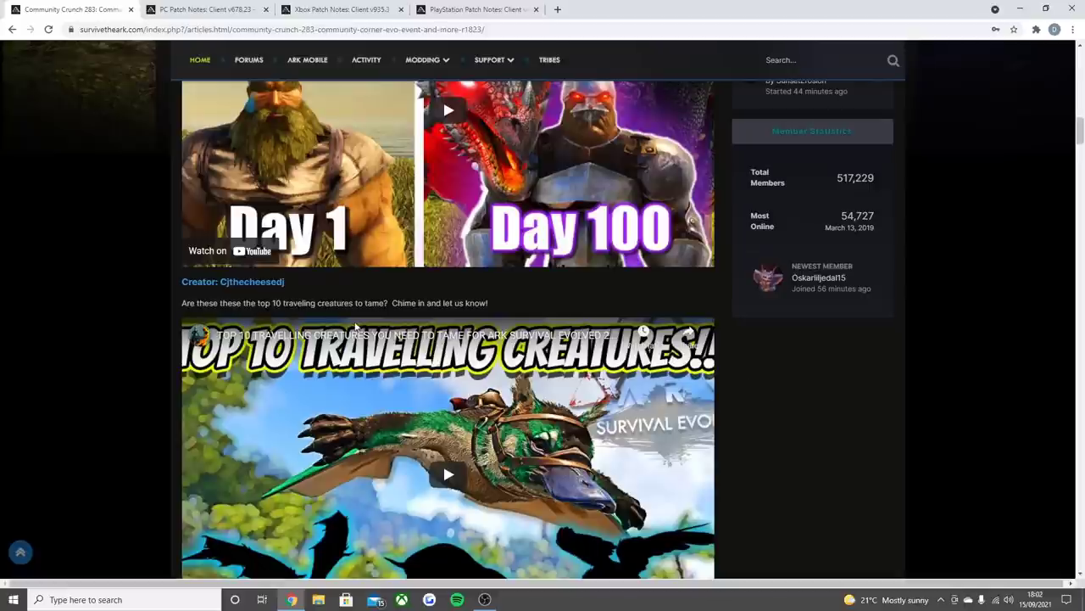
pyautogui.scroll(-3)
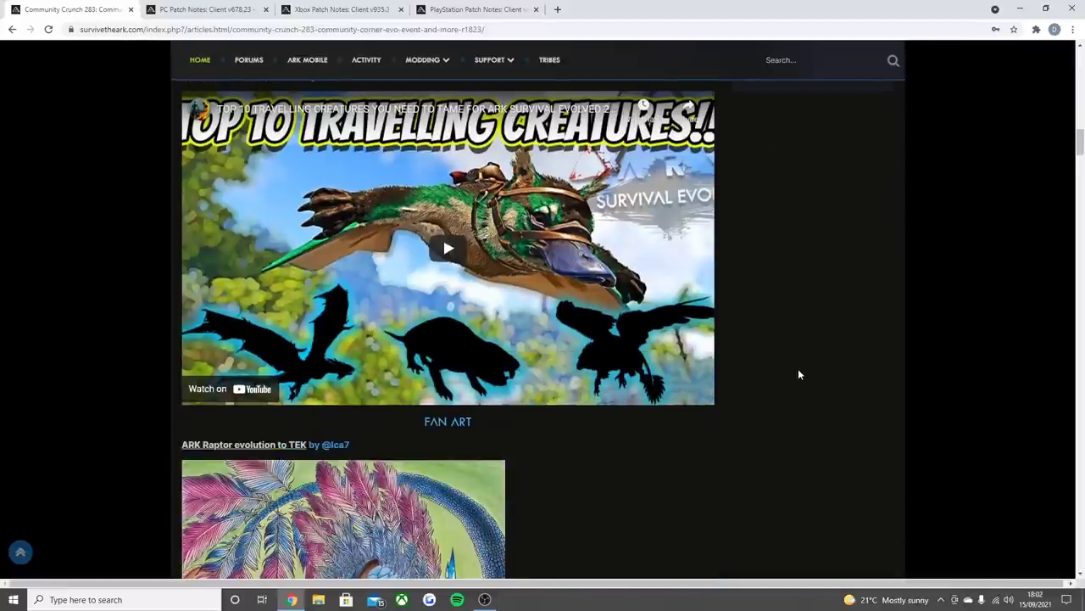
pyautogui.scroll(-3)
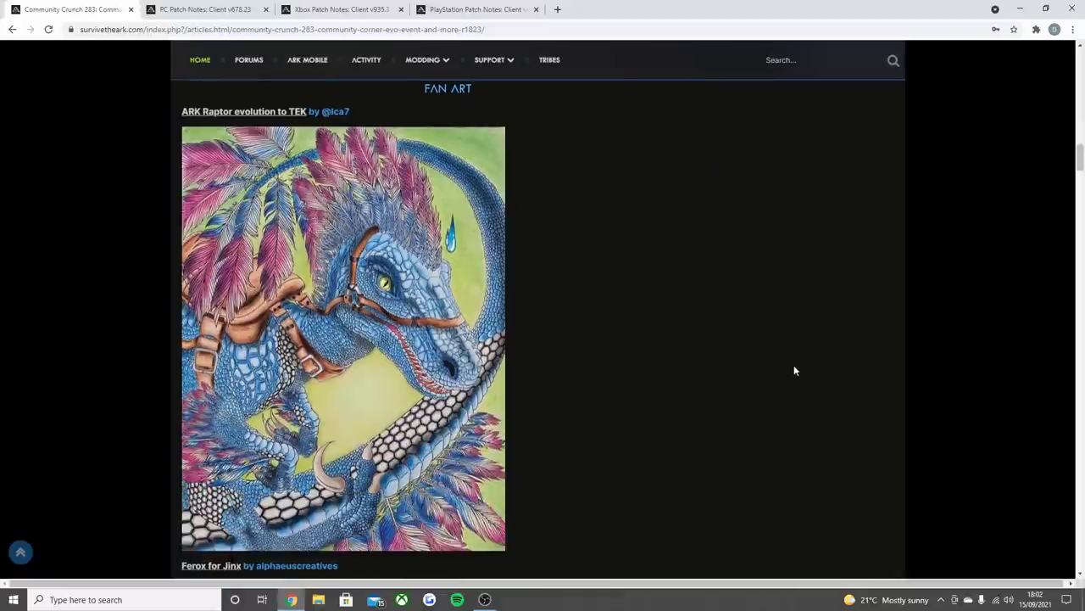
pyautogui.scroll(-3)
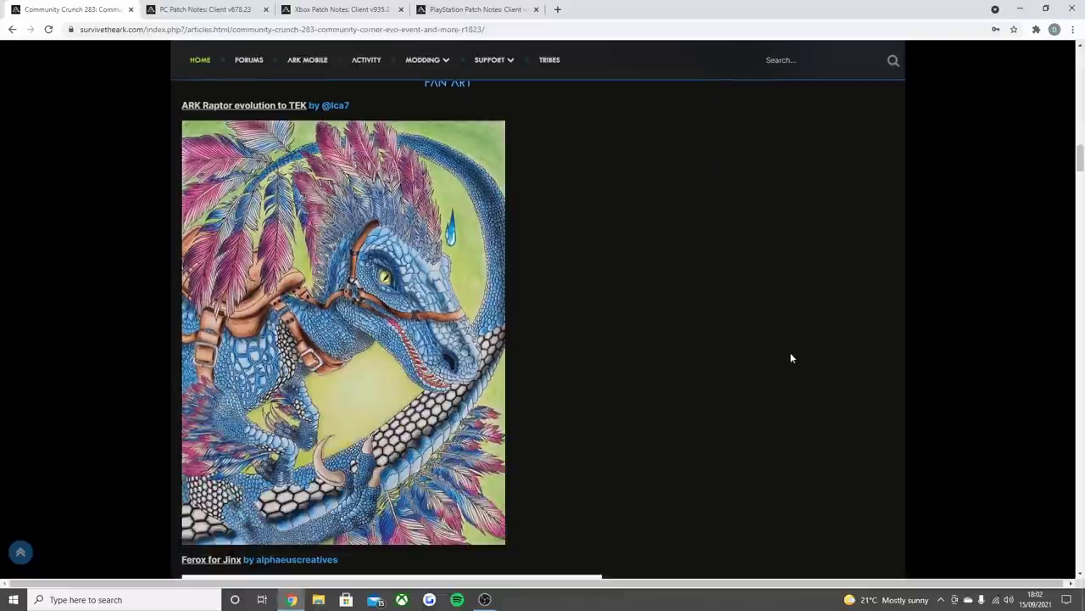
pyautogui.moveTo(790, 353)
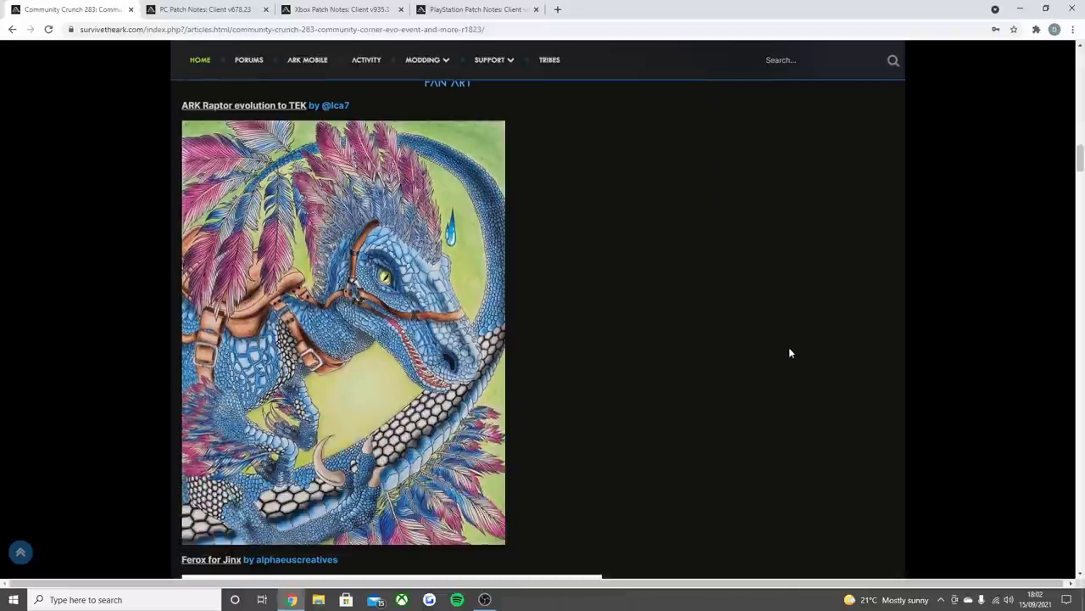
pyautogui.scroll(-3)
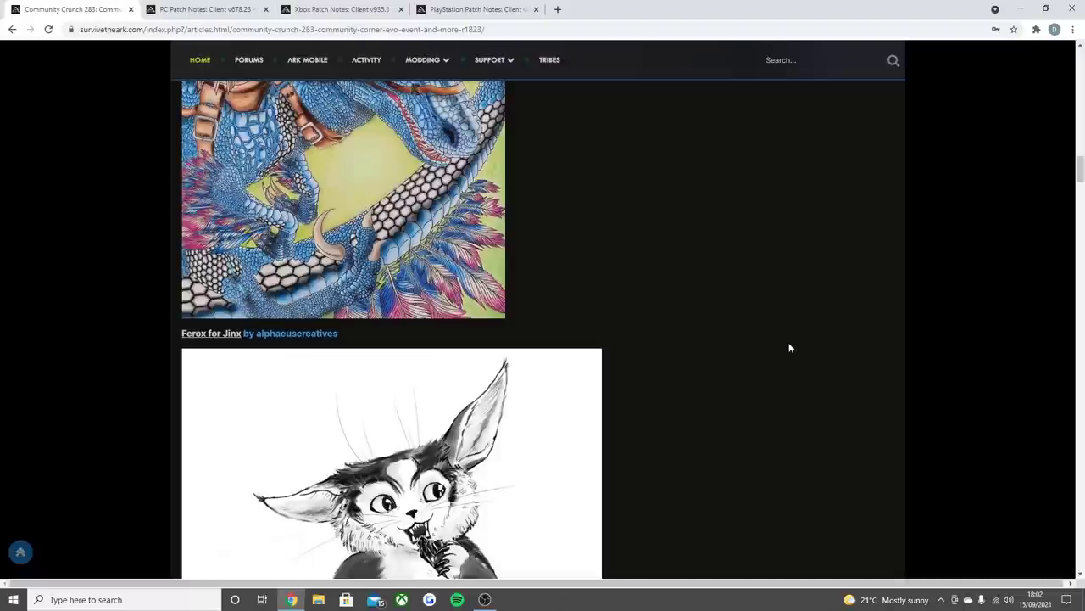
pyautogui.moveTo(790, 344)
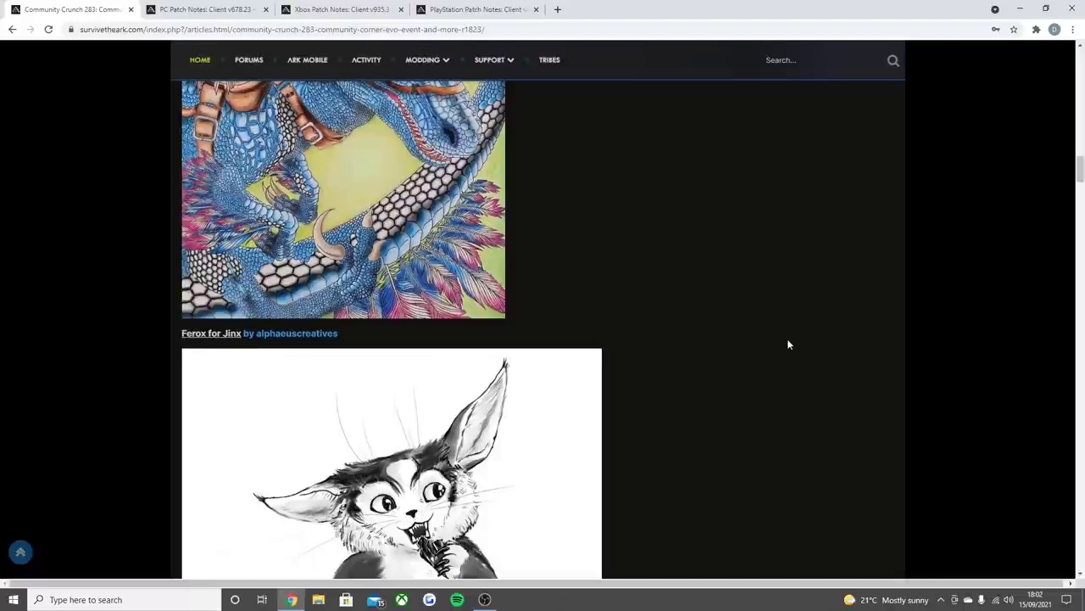
pyautogui.scroll(-3)
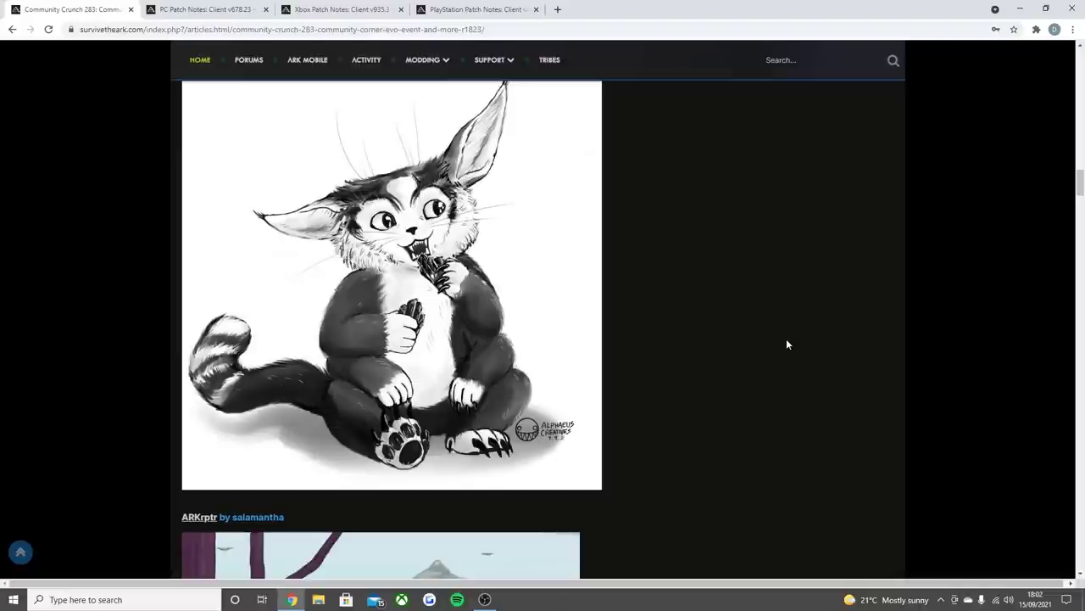
pyautogui.scroll(-3)
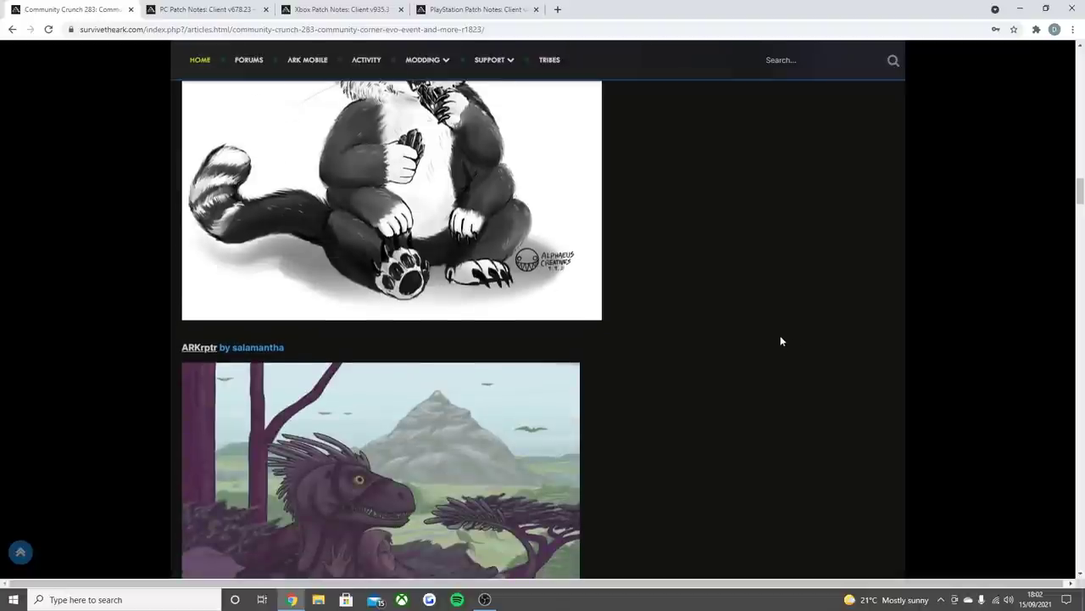
pyautogui.scroll(-3)
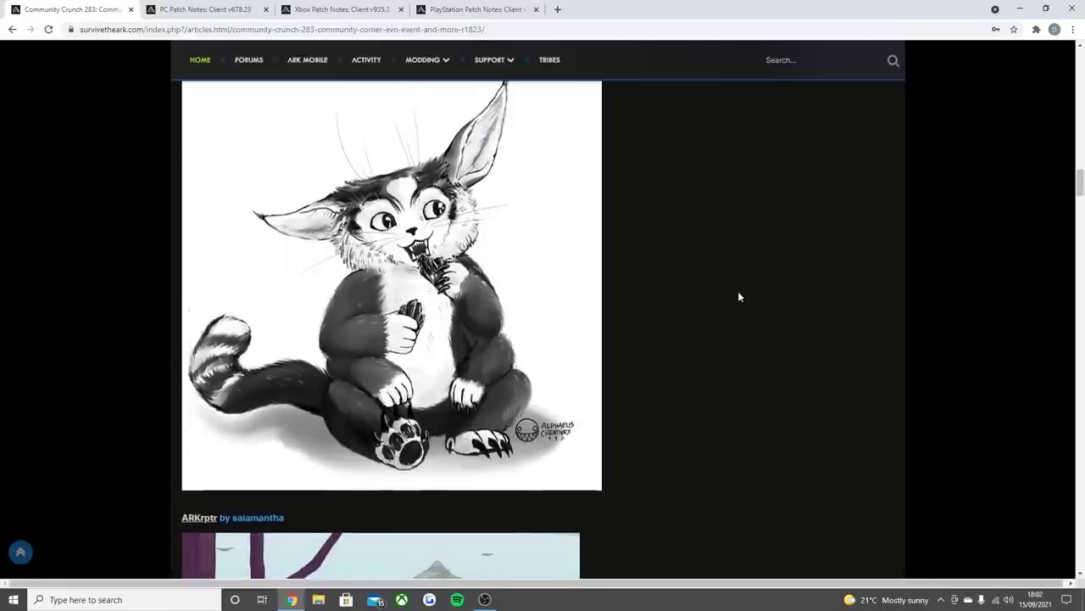
pyautogui.scroll(-3)
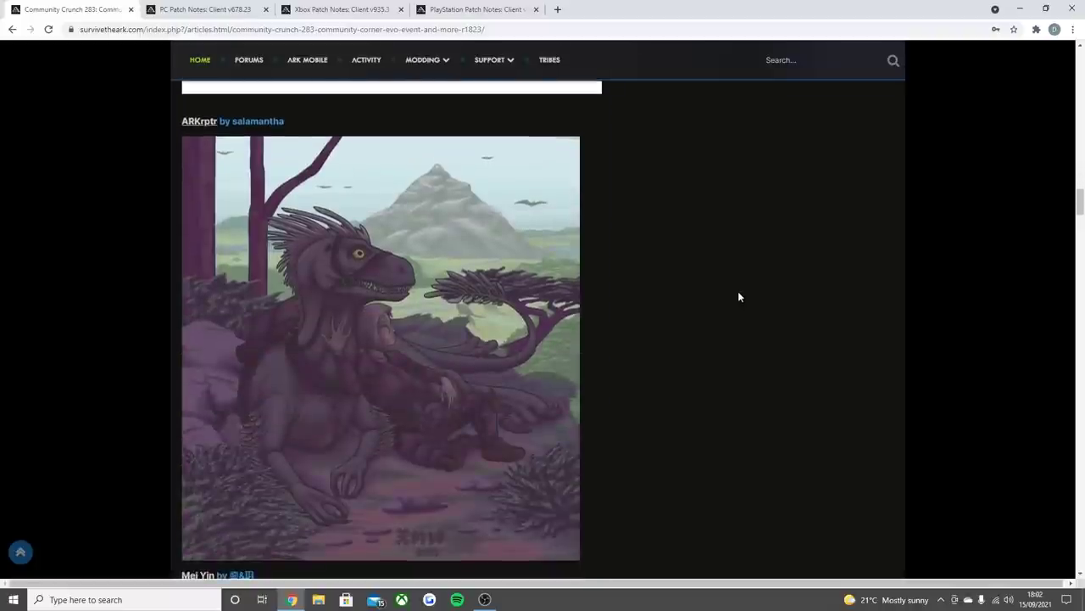
pyautogui.scroll(-3)
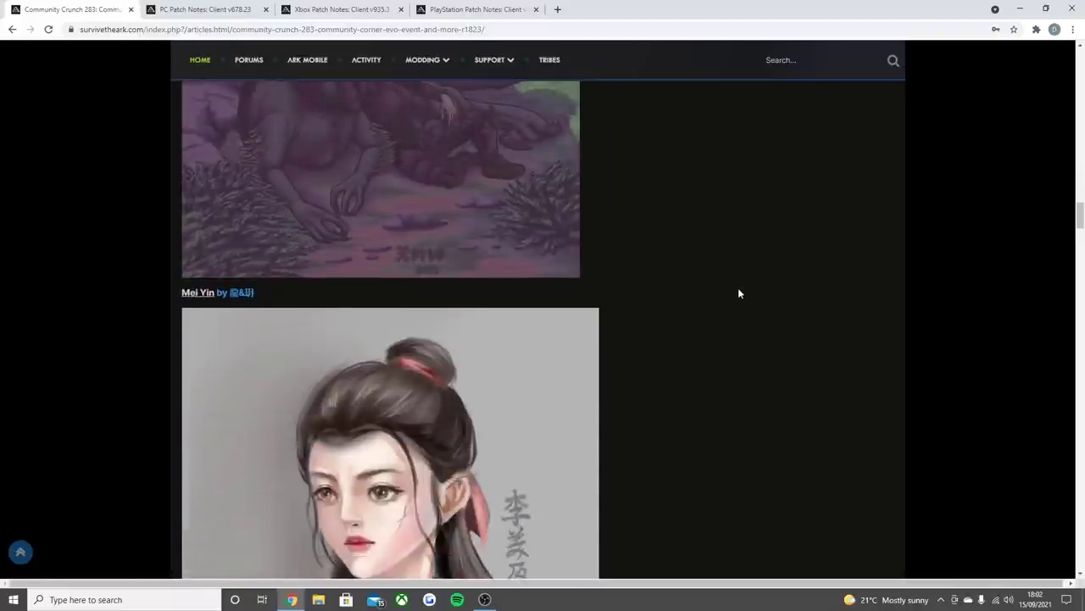
pyautogui.scroll(-3)
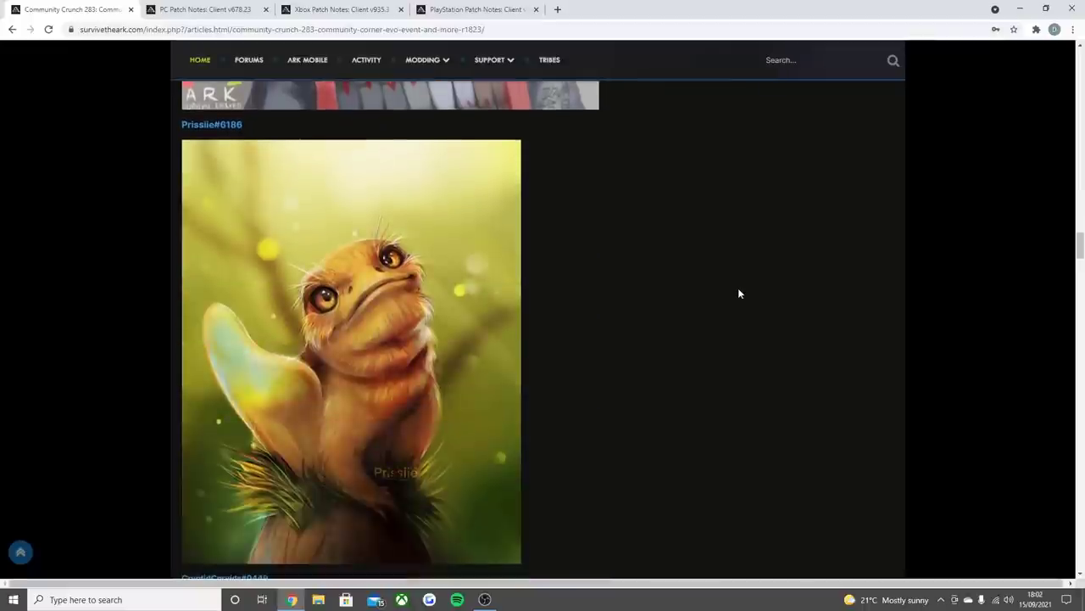
pyautogui.scroll(-3)
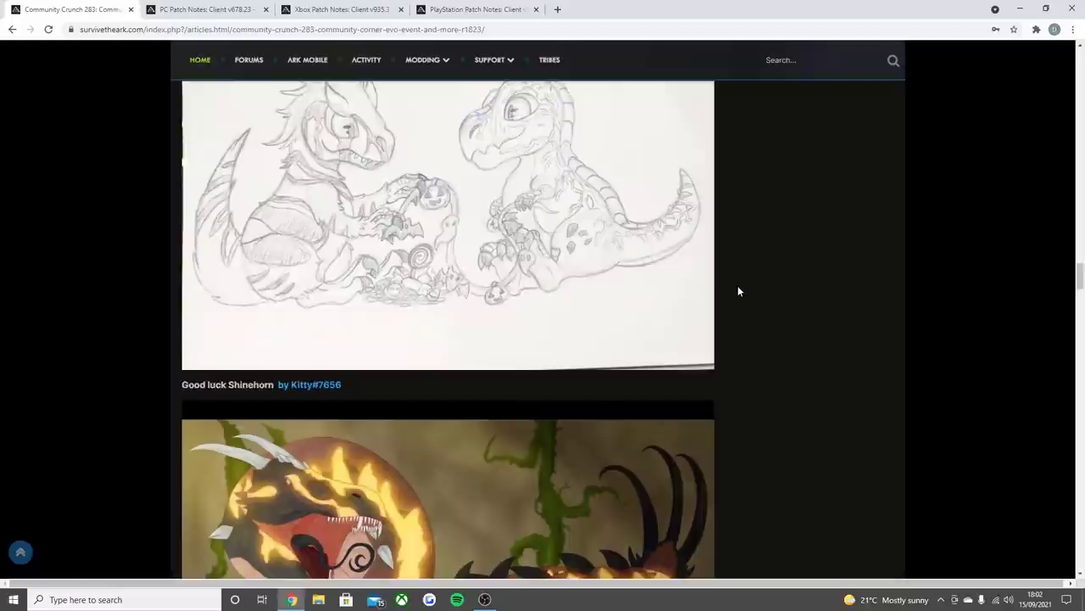
# View the In-Game Screenshots and closing sign-off, then return to the article's top header.
pyautogui.scroll(-3)
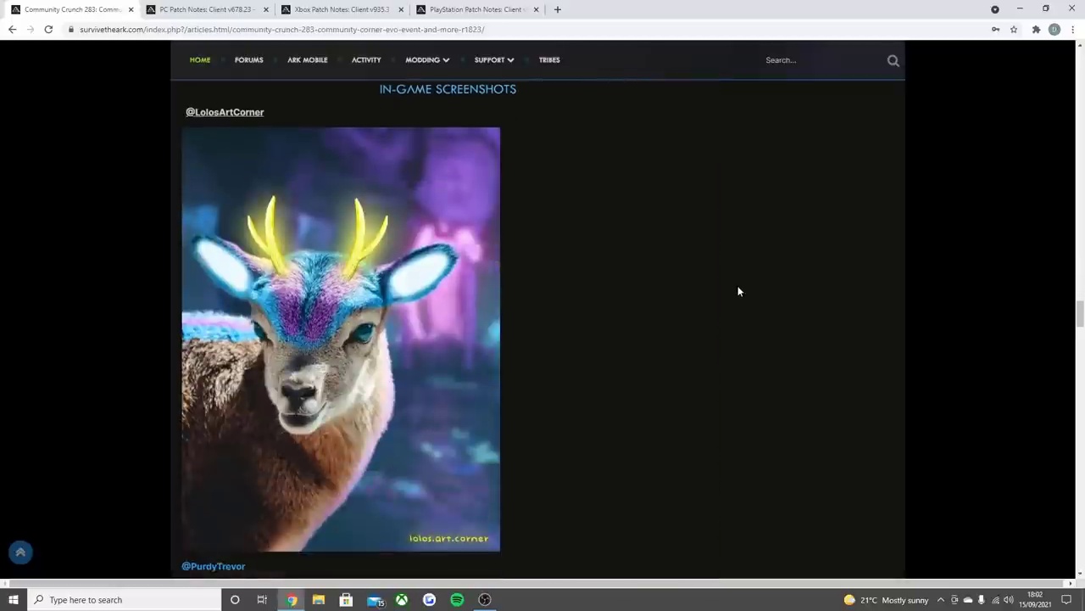
pyautogui.scroll(-3)
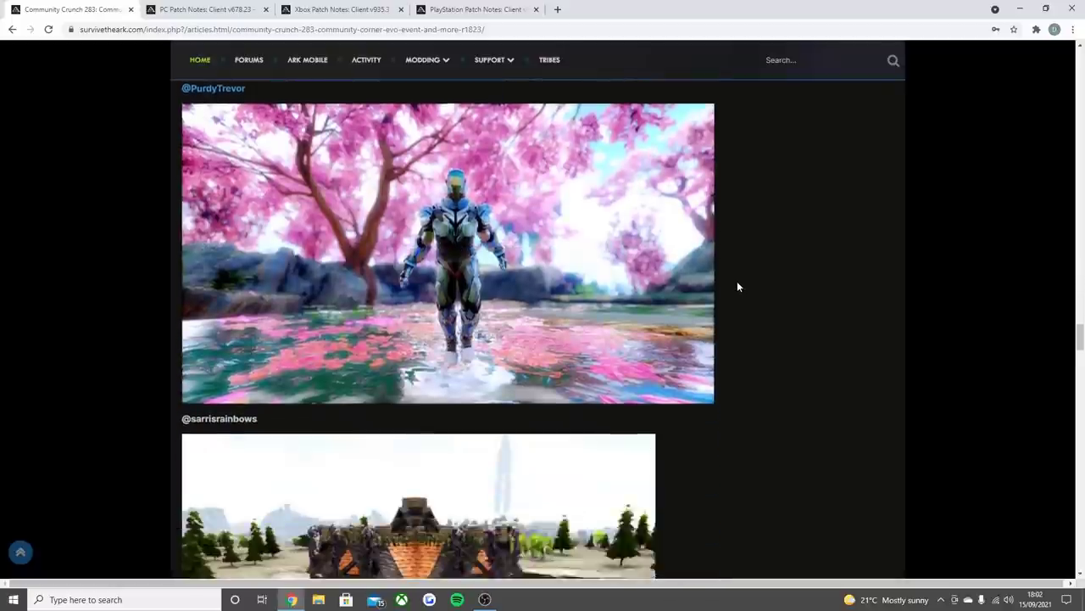
pyautogui.scroll(-3)
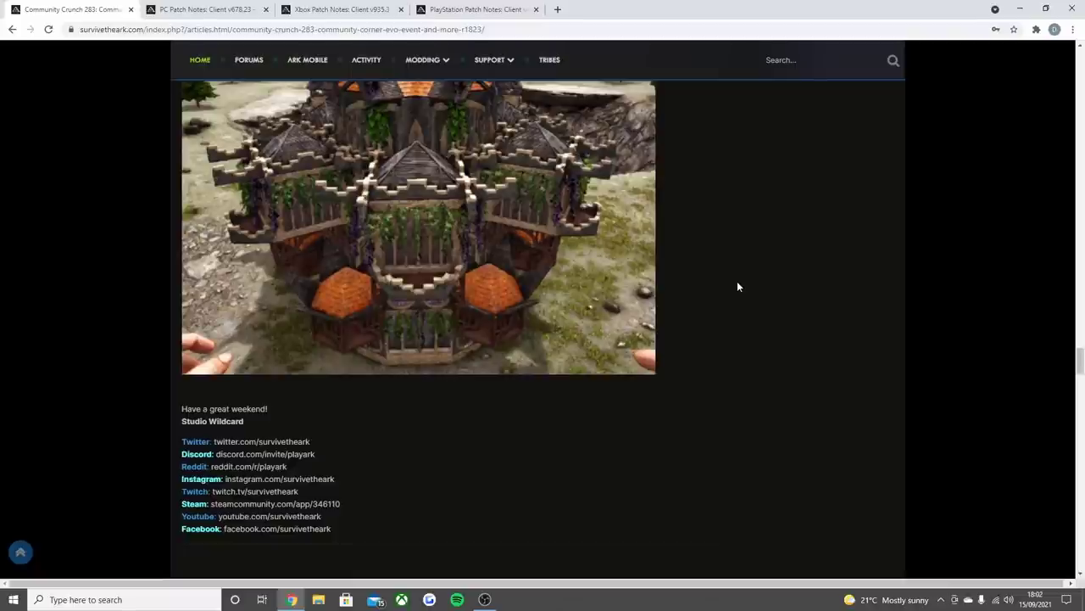
pyautogui.scroll(3)
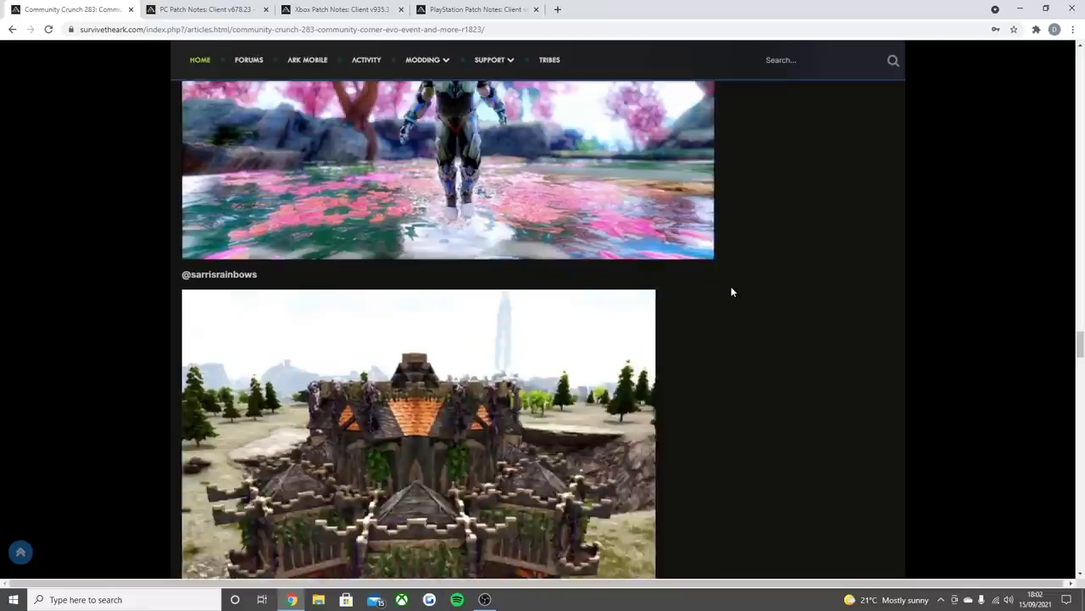
pyautogui.scroll(-3)
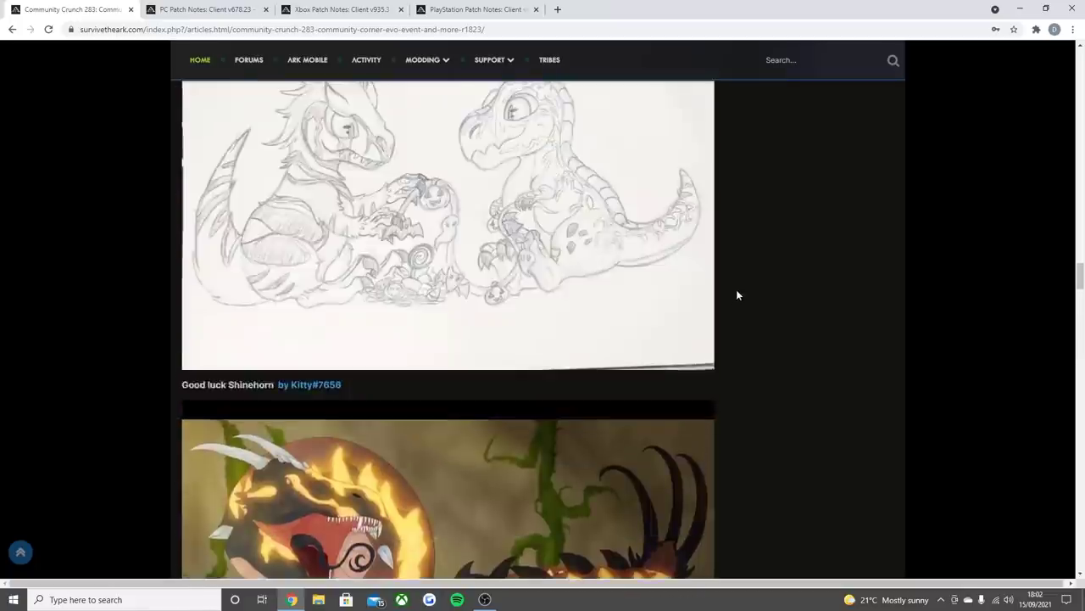
pyautogui.scroll(-3)
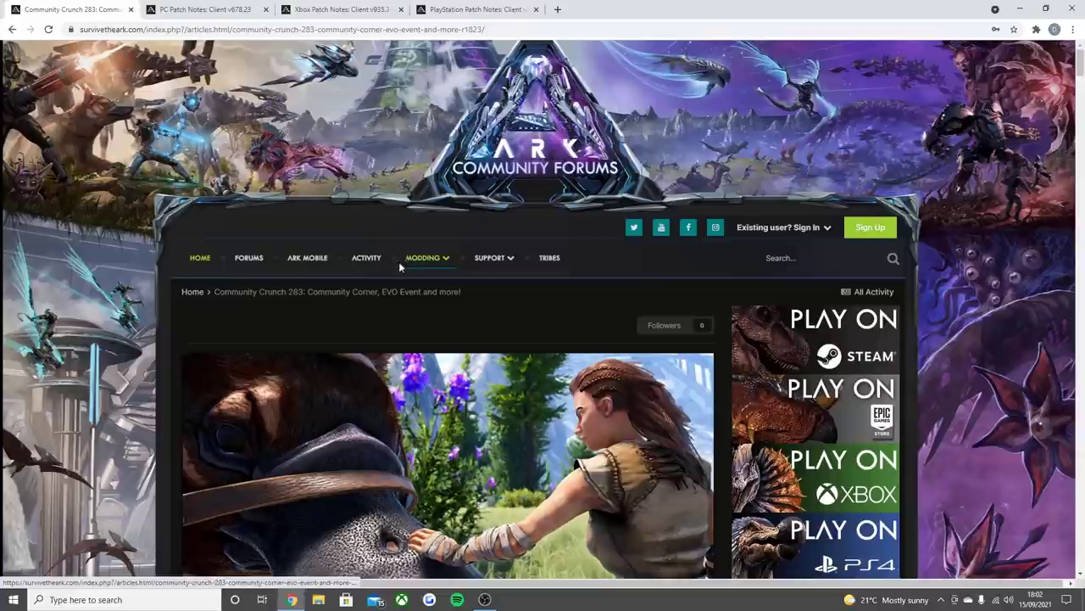
pyautogui.moveTo(325, 222)
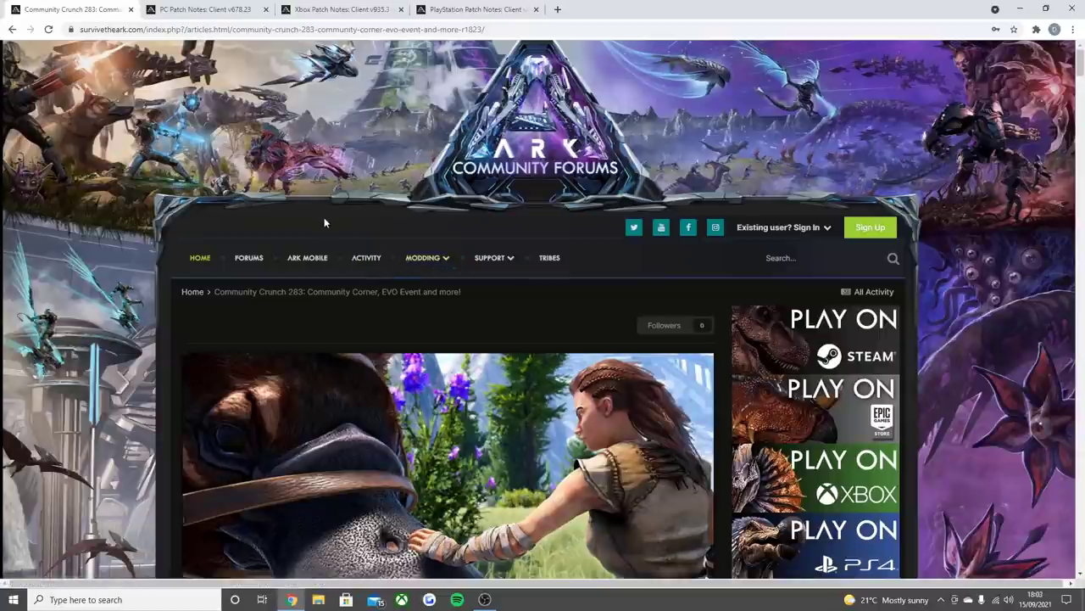